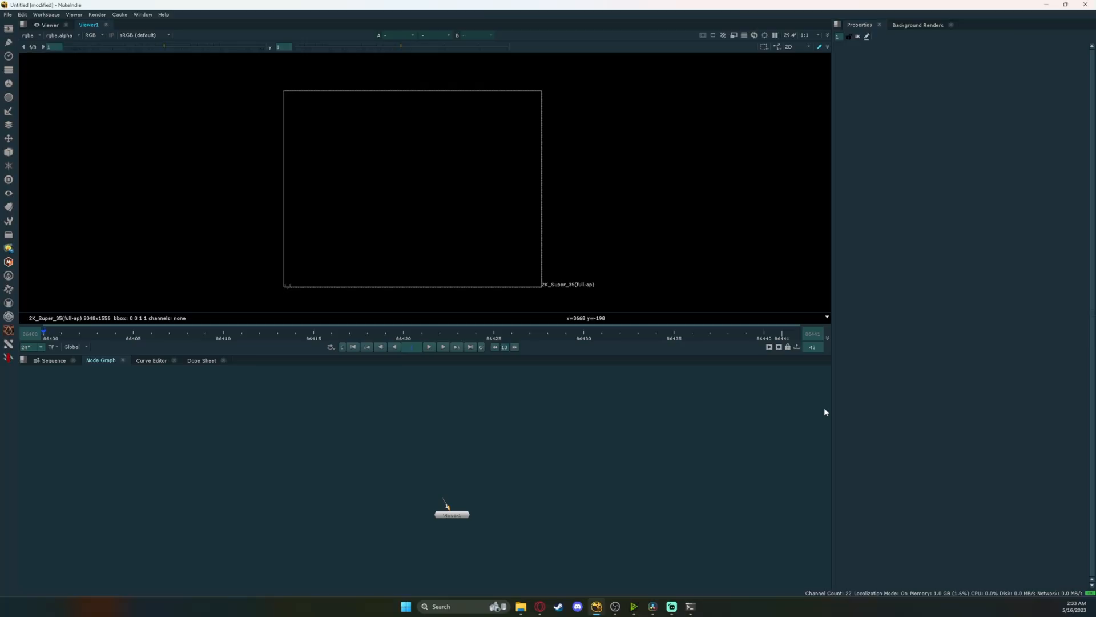
mouse_move(666, 387)
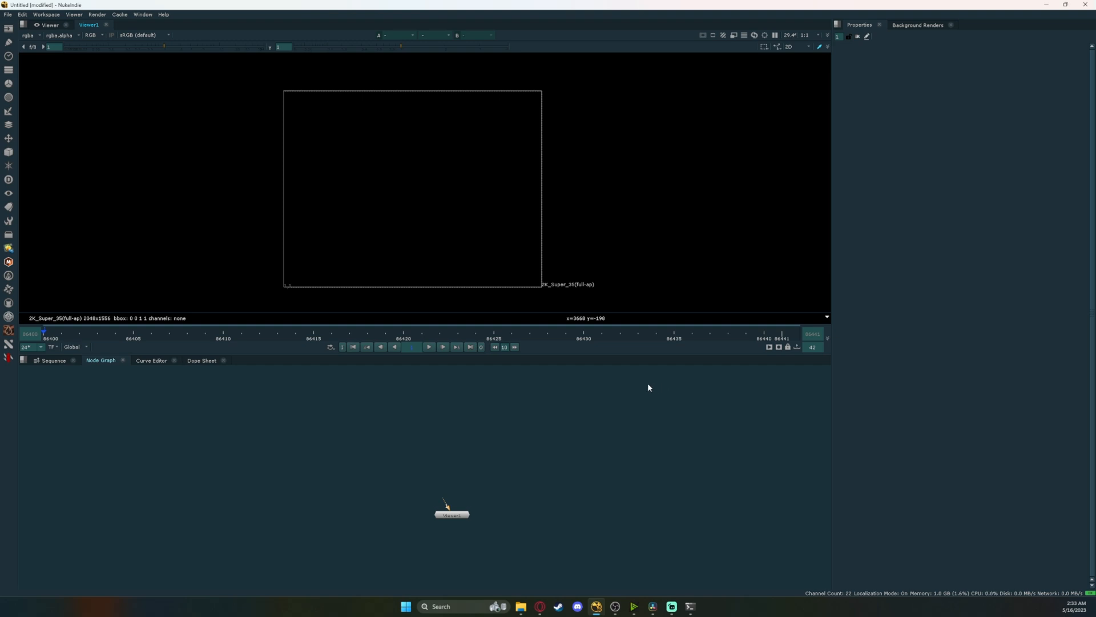
mouse_move(501, 399)
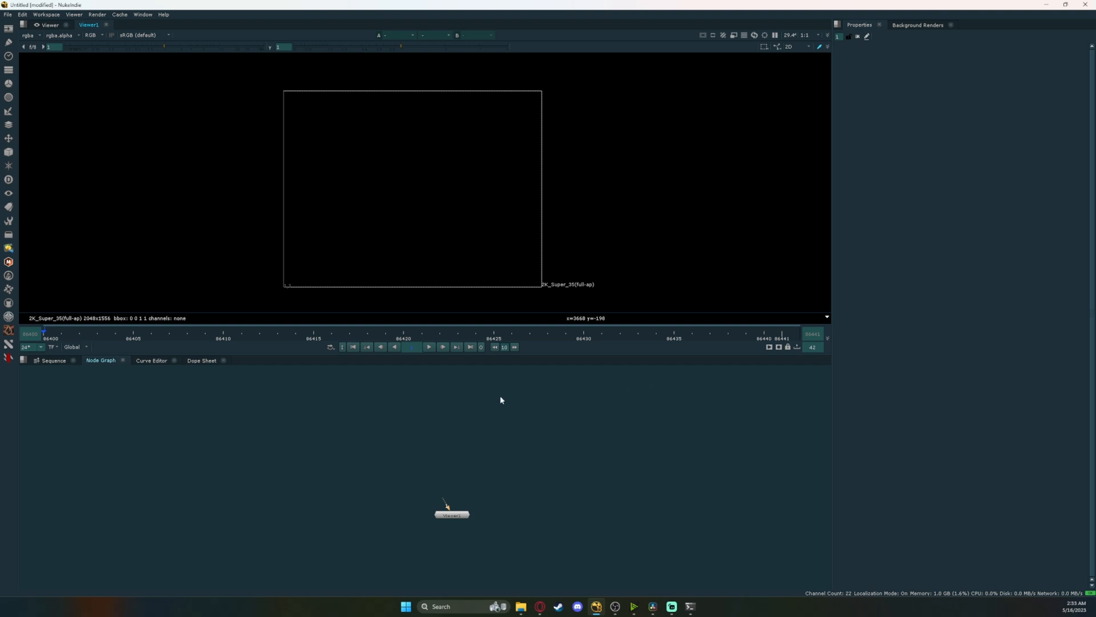
mouse_move(63, 39)
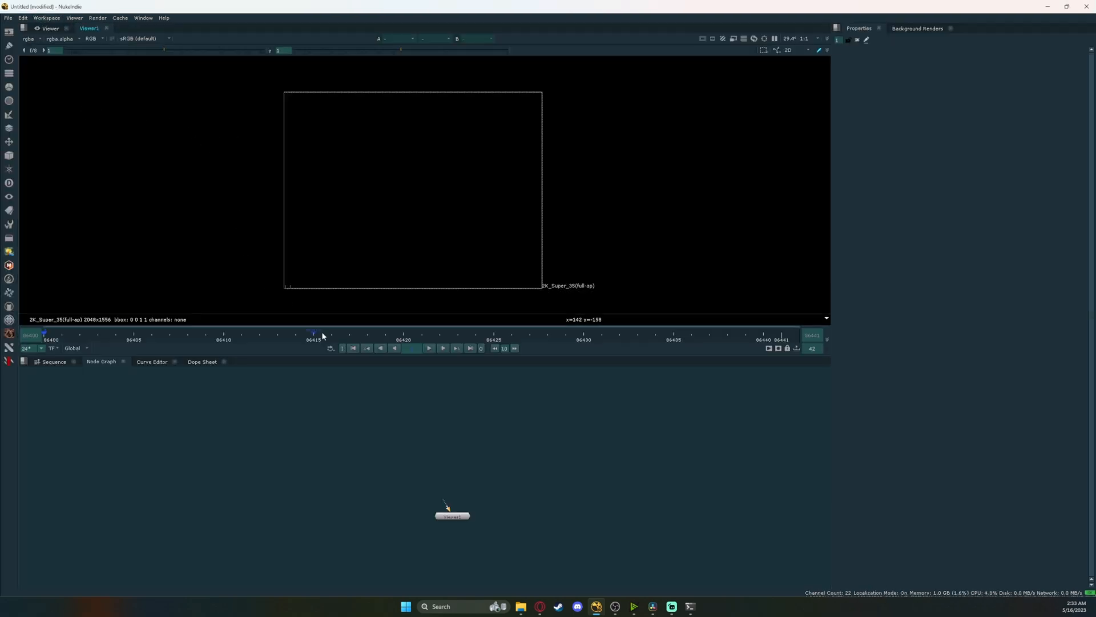
mouse_move(424, 445)
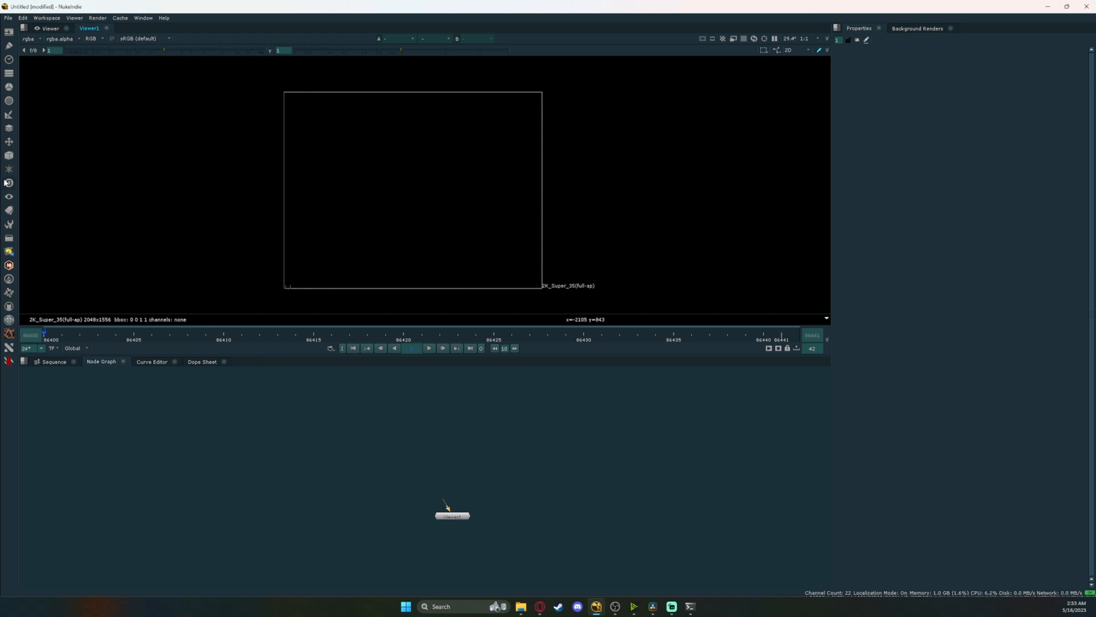
mouse_move(862, 74)
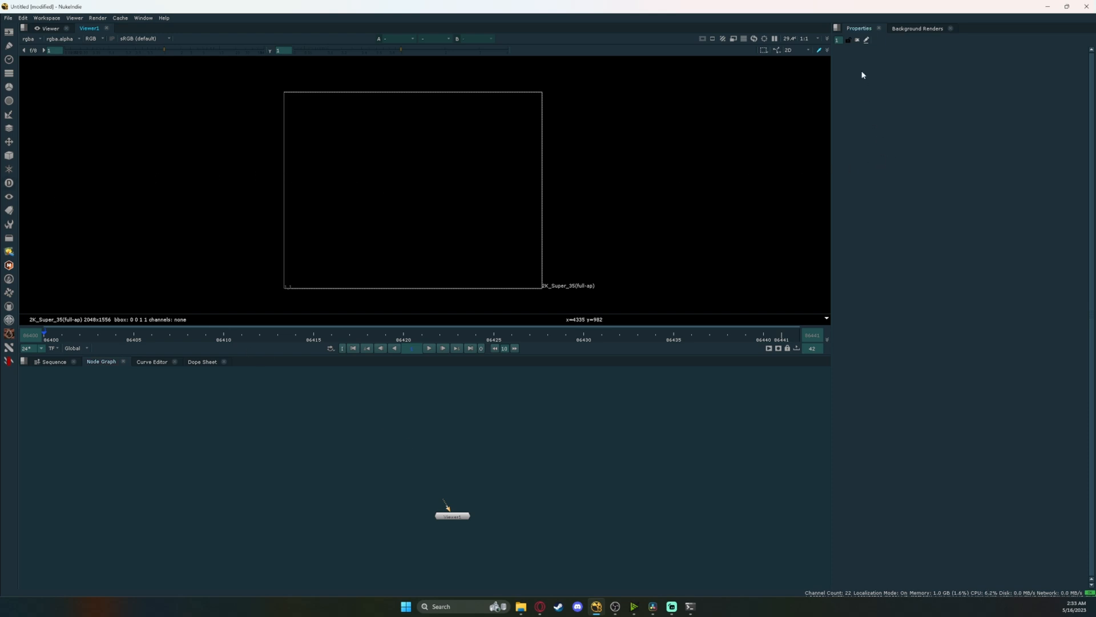
mouse_move(516, 224)
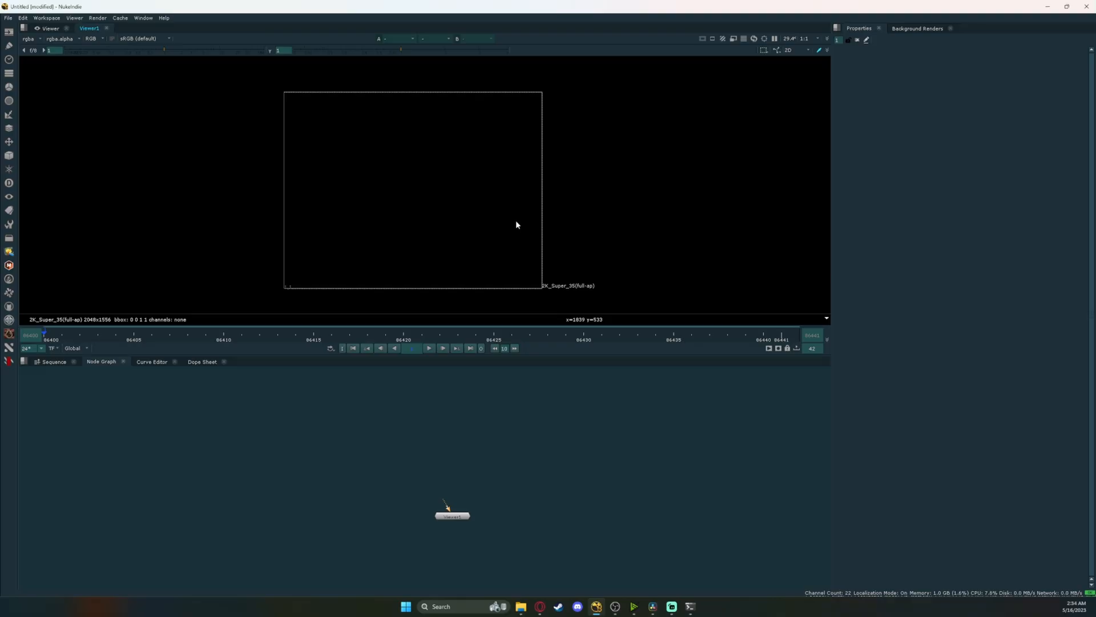
Import Hologram_Plate.####.exr frames 1001-1205 as Read nodes connected to the Viewer
click(788, 50)
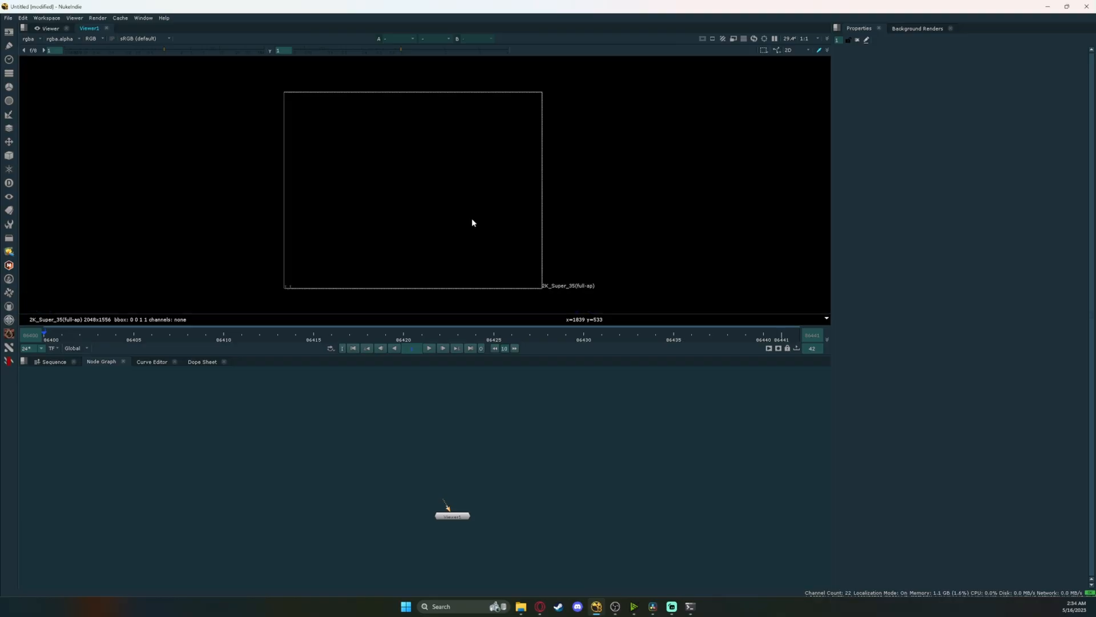
mouse_move(425, 409)
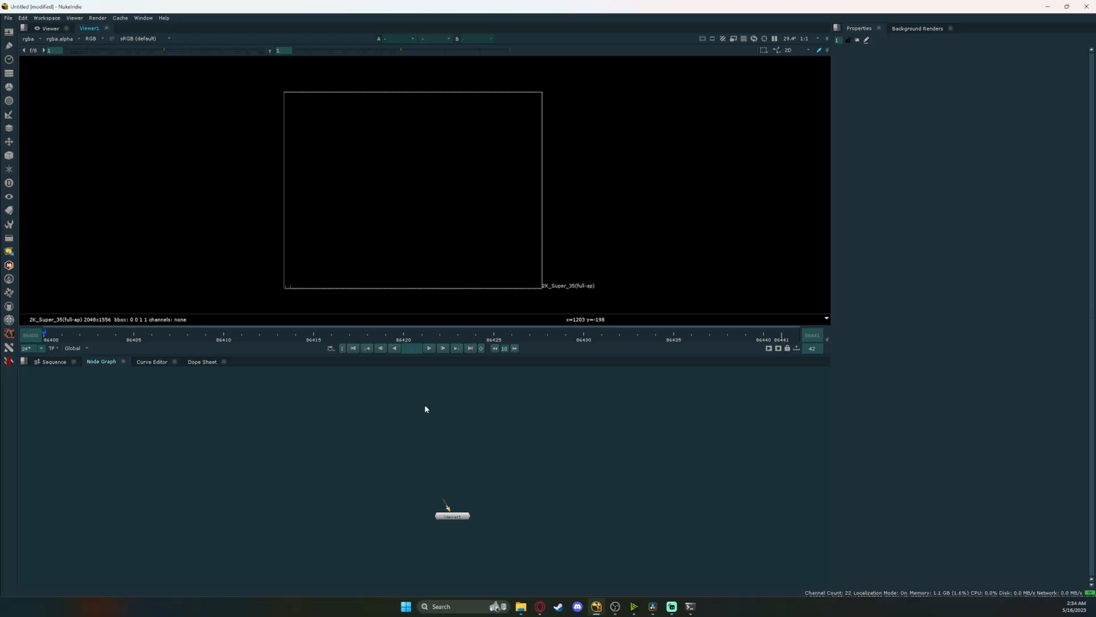
mouse_move(432, 418)
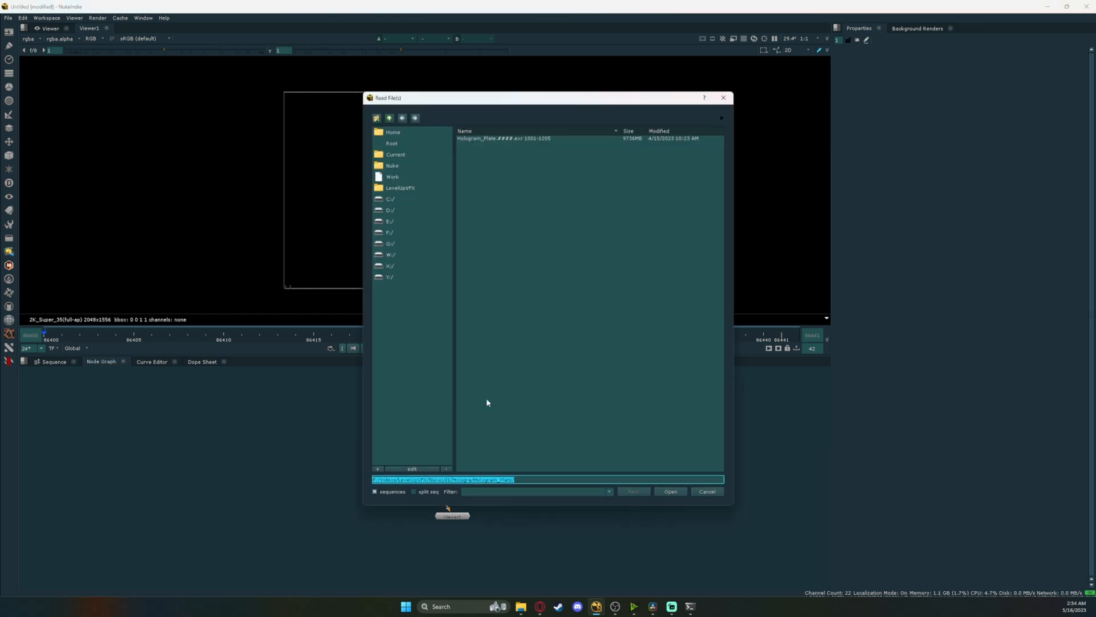
click(670, 491)
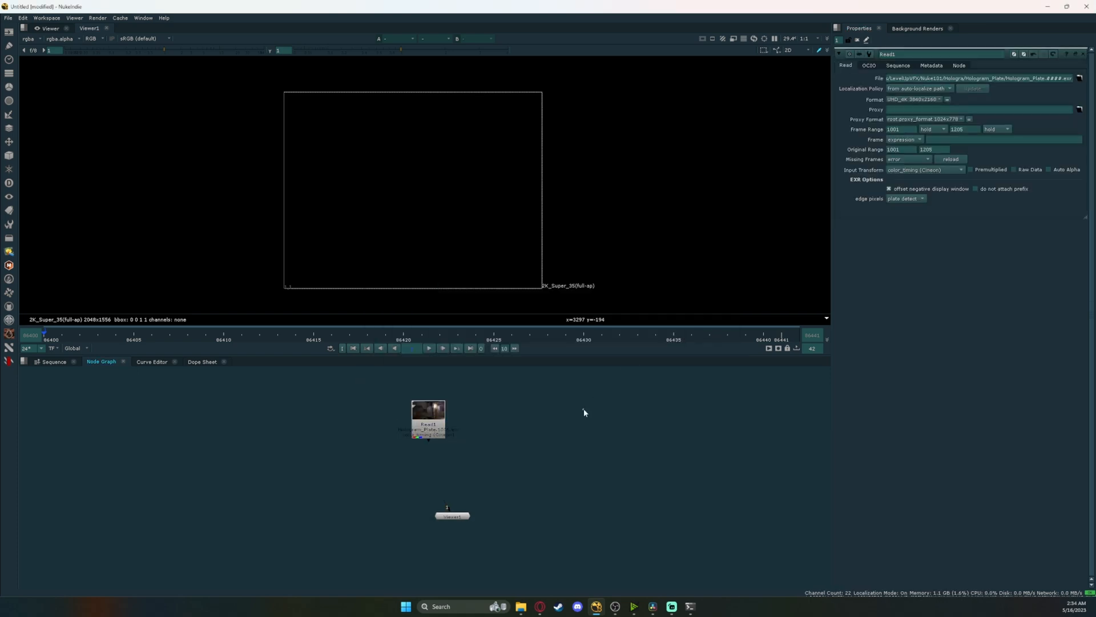
click(428, 428)
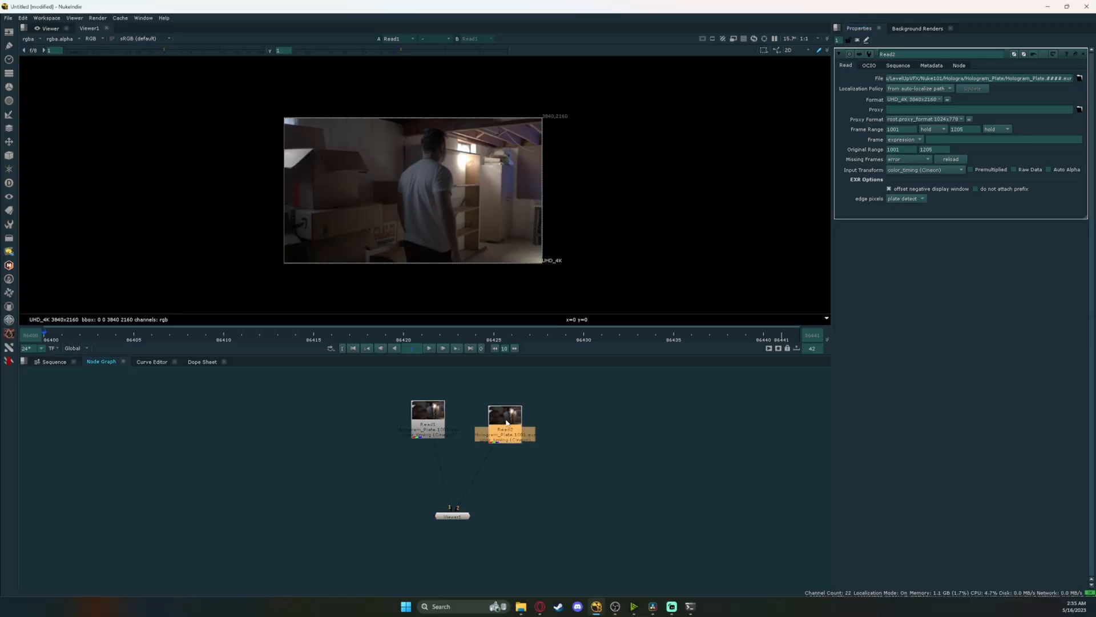
click(427, 425)
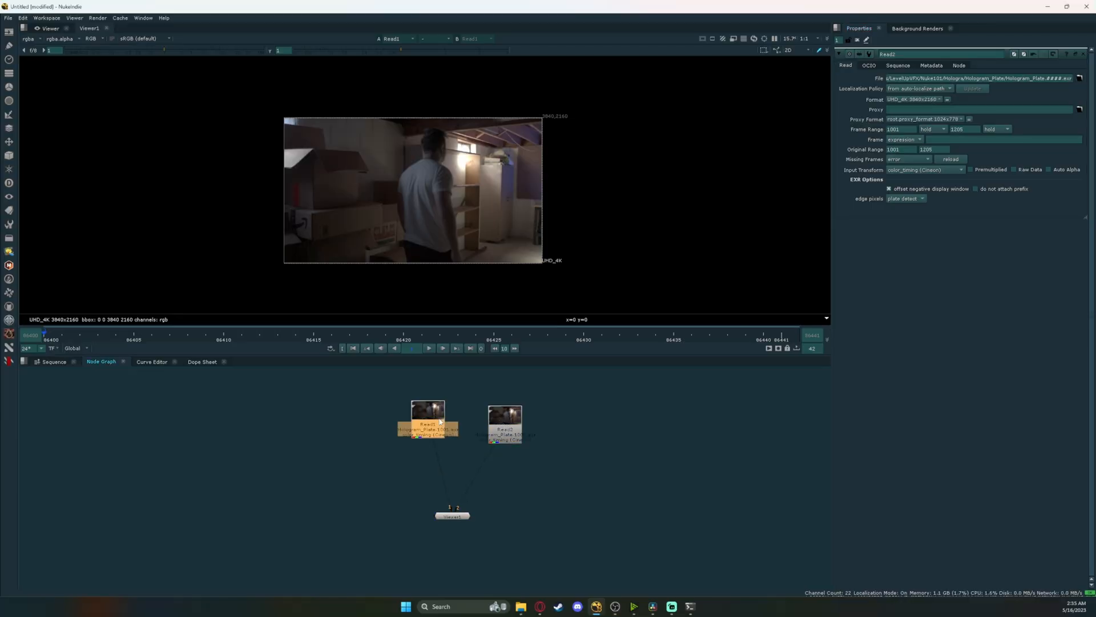
click(504, 424)
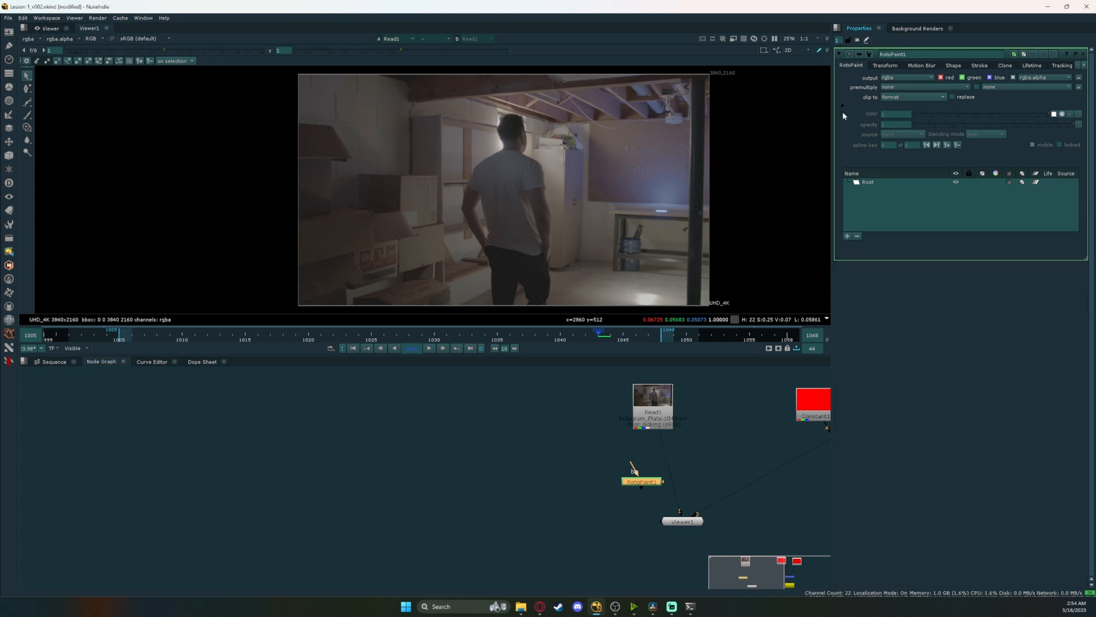
Inspect the example script's Constant node settings, then delete Read2, leaving one Read
click(652, 402)
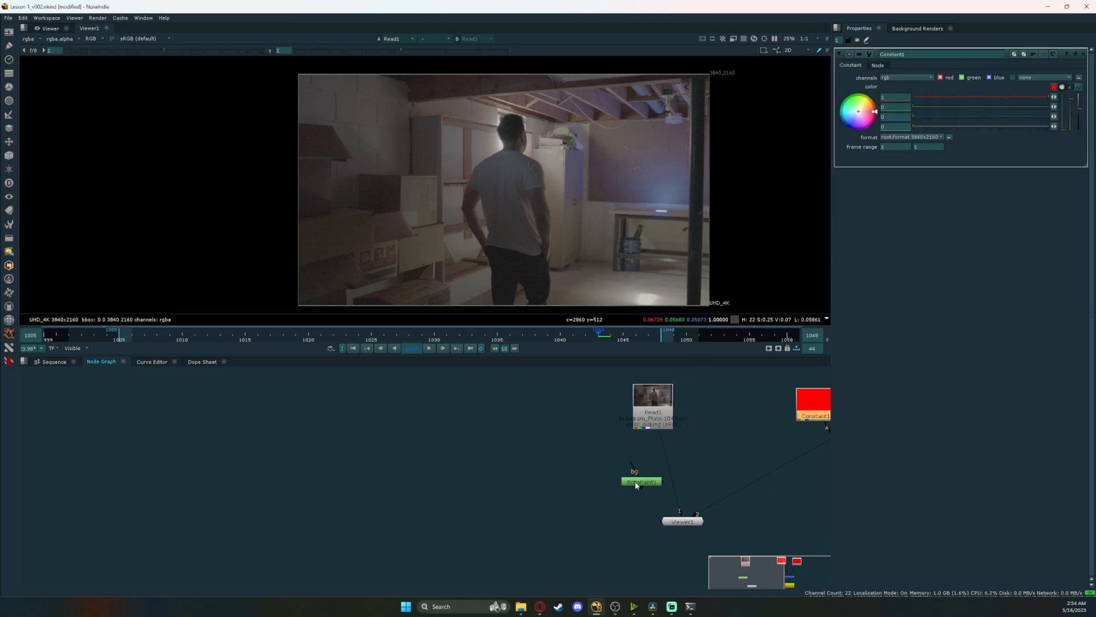
click(640, 480)
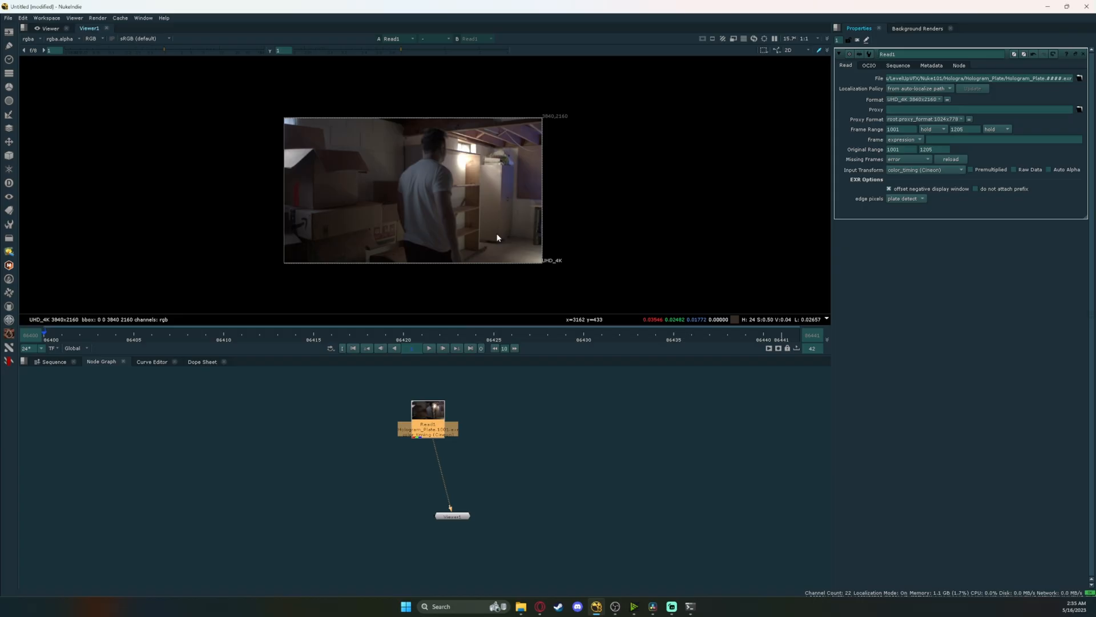
Check the red and alpha channels, enable Auto Alpha on Read1, and return to RGB
click(91, 38)
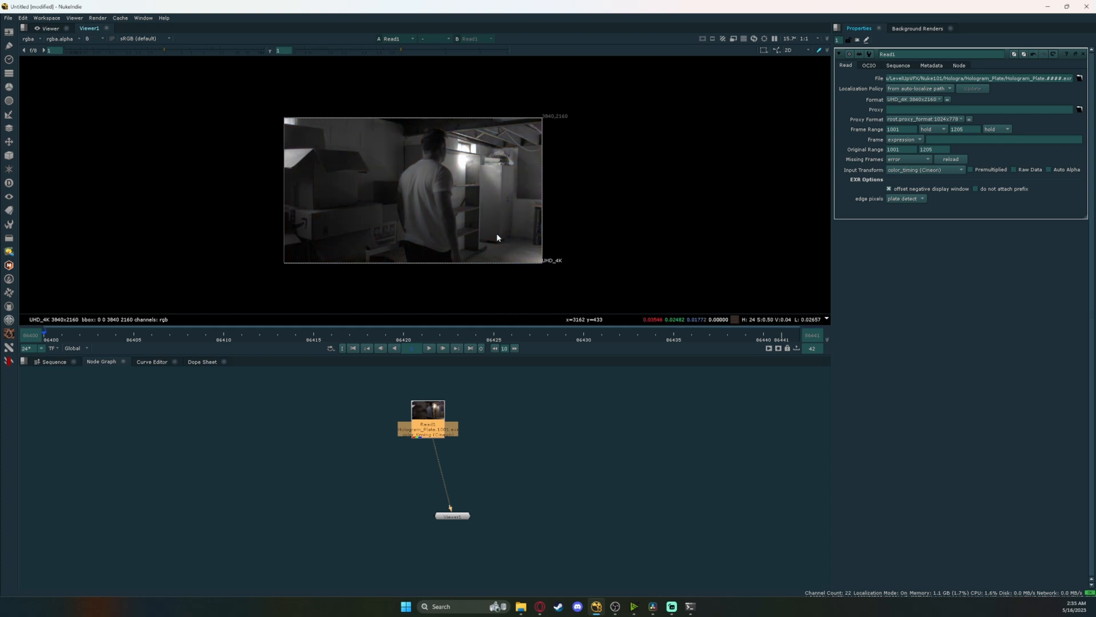
click(90, 39)
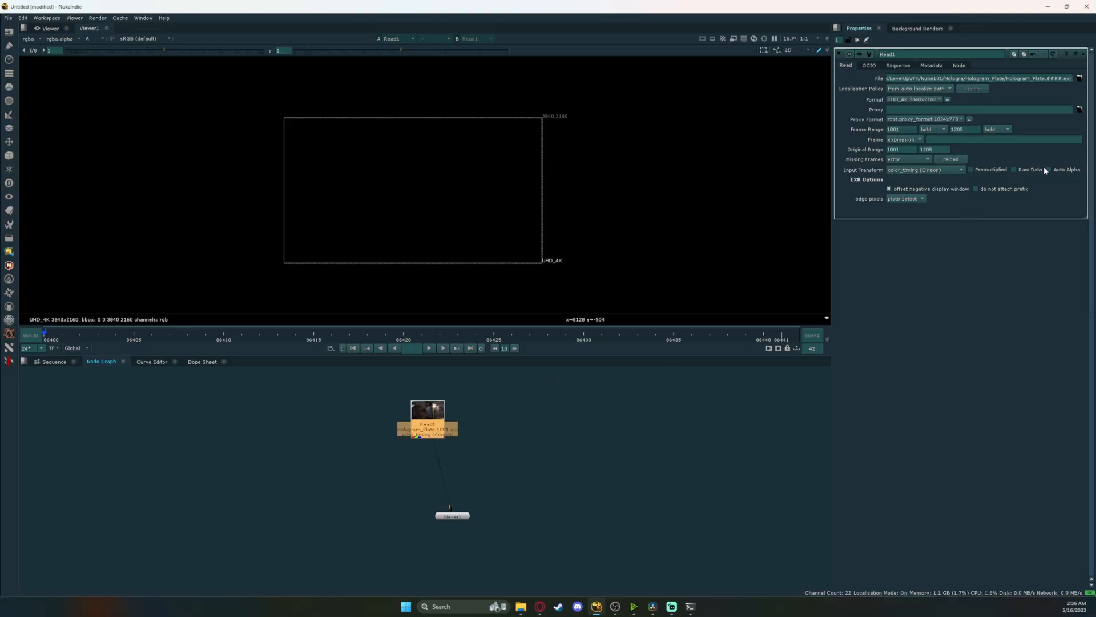
click(1049, 169)
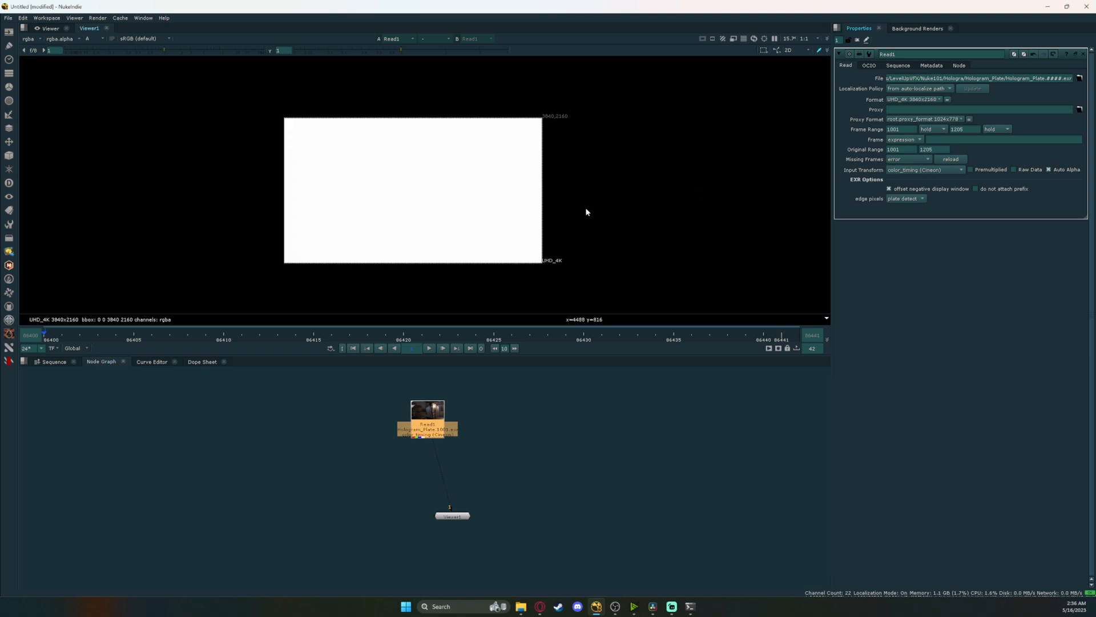
click(92, 38)
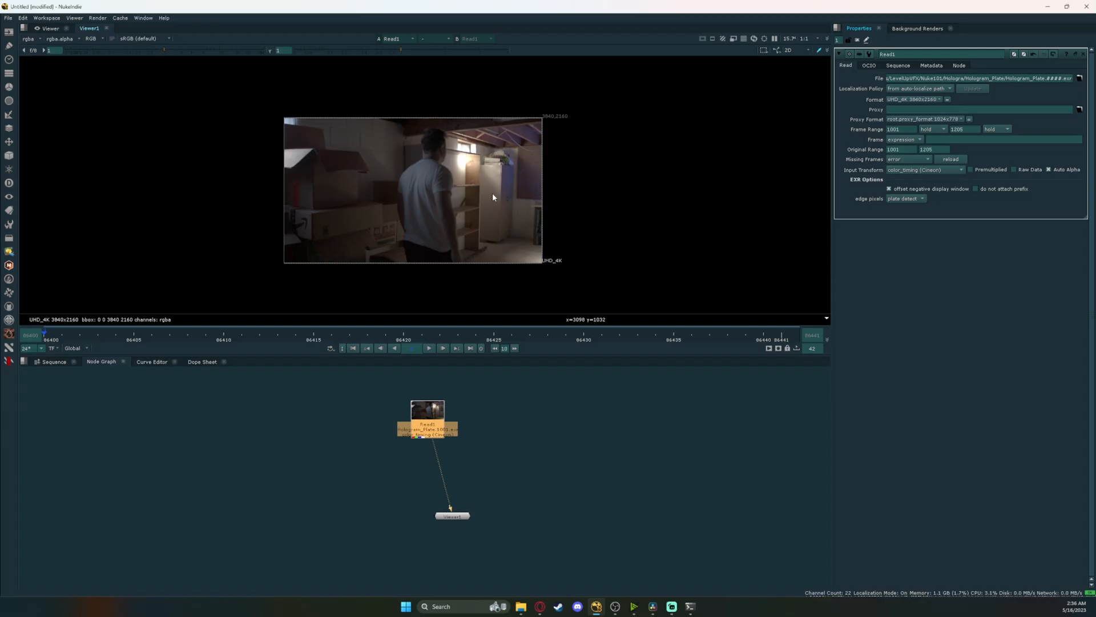
mouse_move(739, 319)
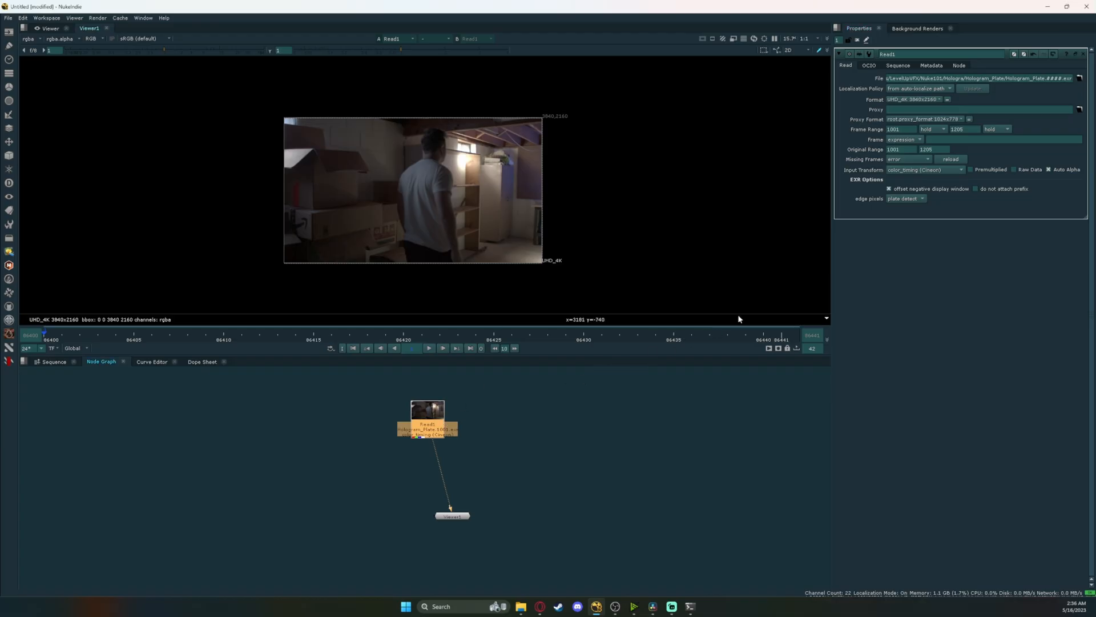
mouse_move(890, 177)
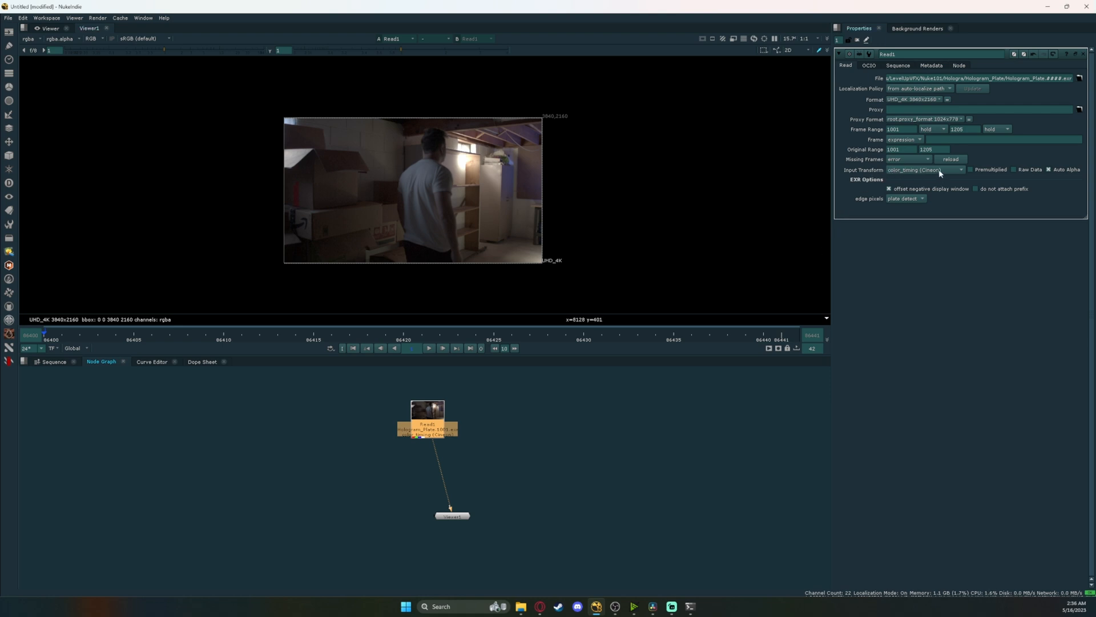
mouse_move(949, 173)
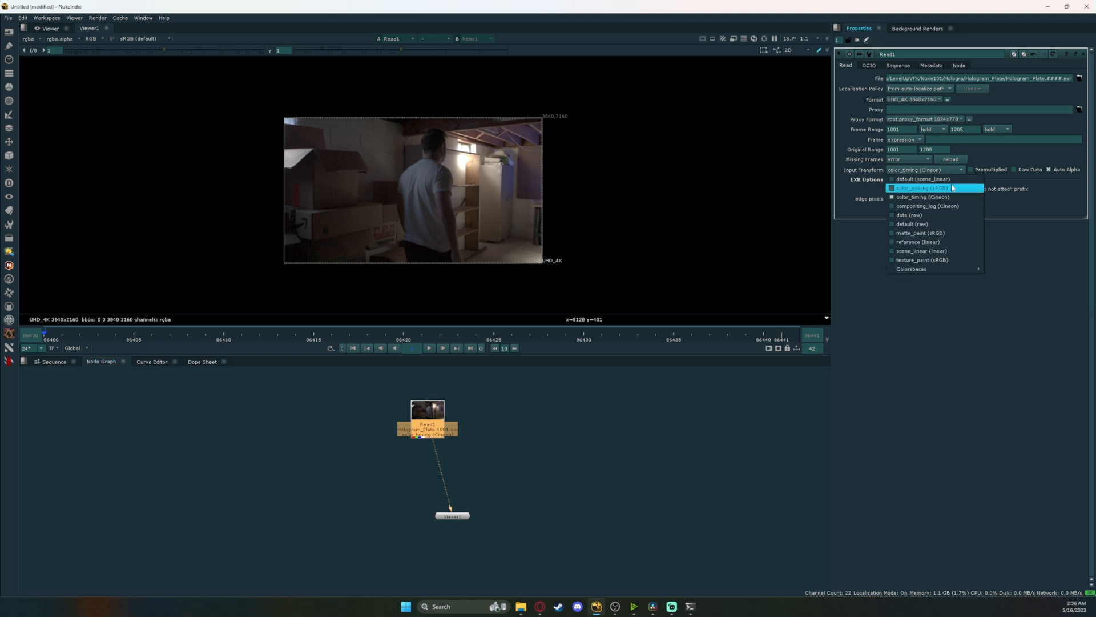
Set Read1's Input Transform to color_picking (sRGB)
click(921, 187)
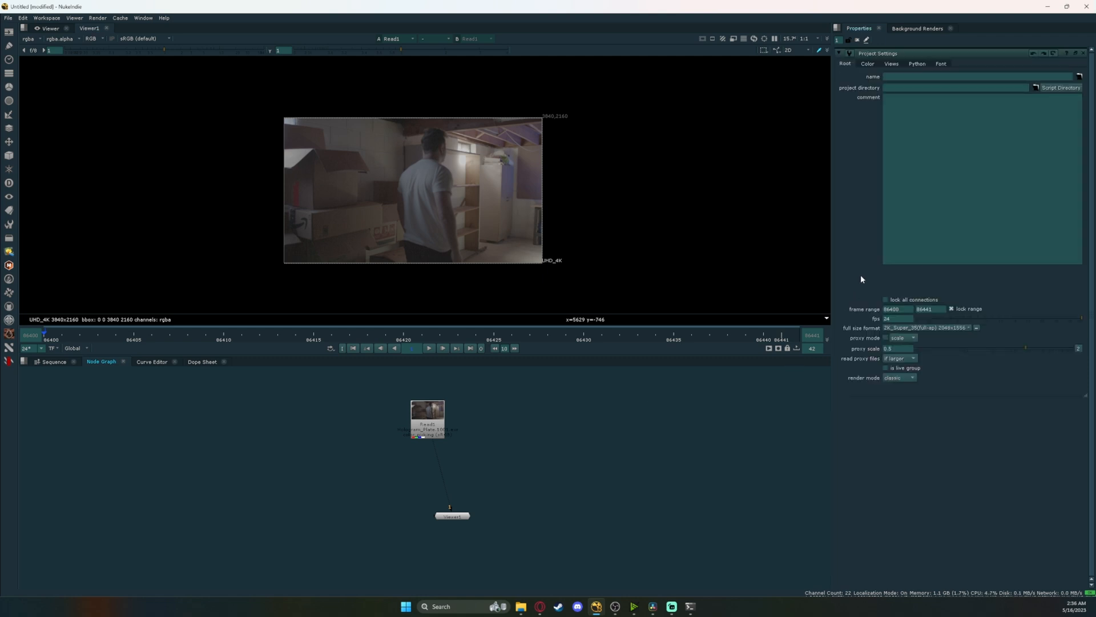
mouse_move(998, 286)
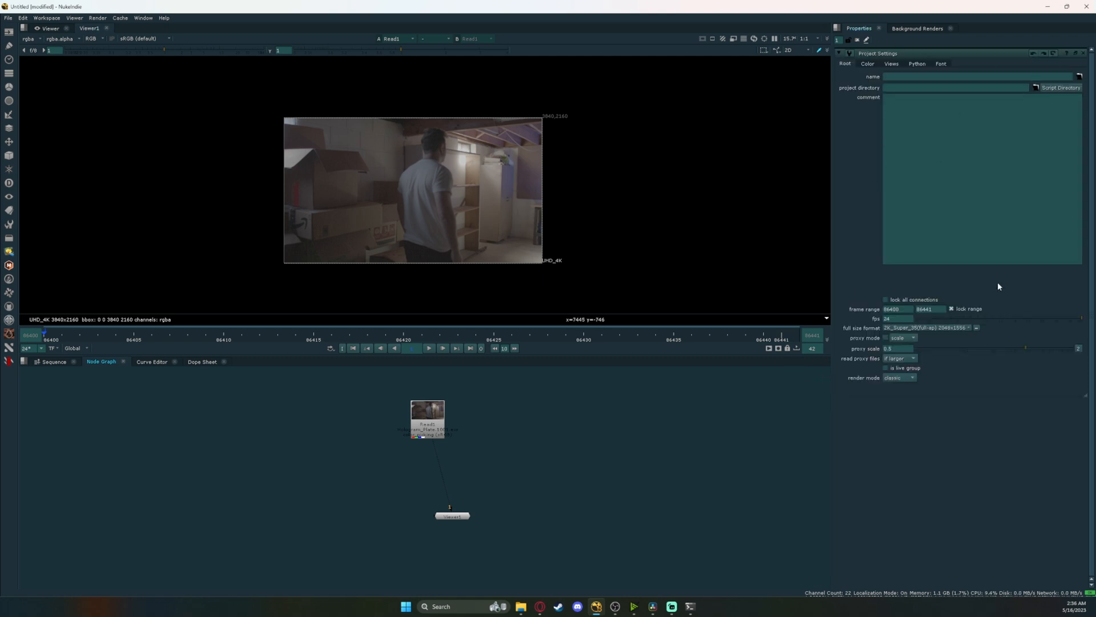
Set frame range 1001-1050 and 23.976 fps, then scrub the plate on the Visible timeline
triple_click(897, 318)
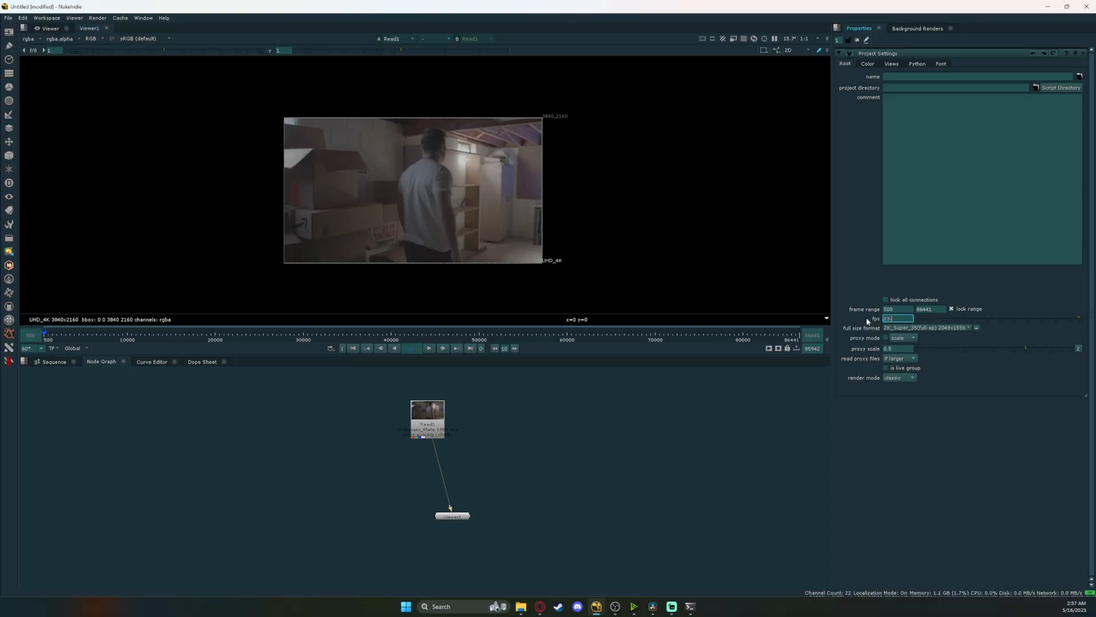
click(975, 327)
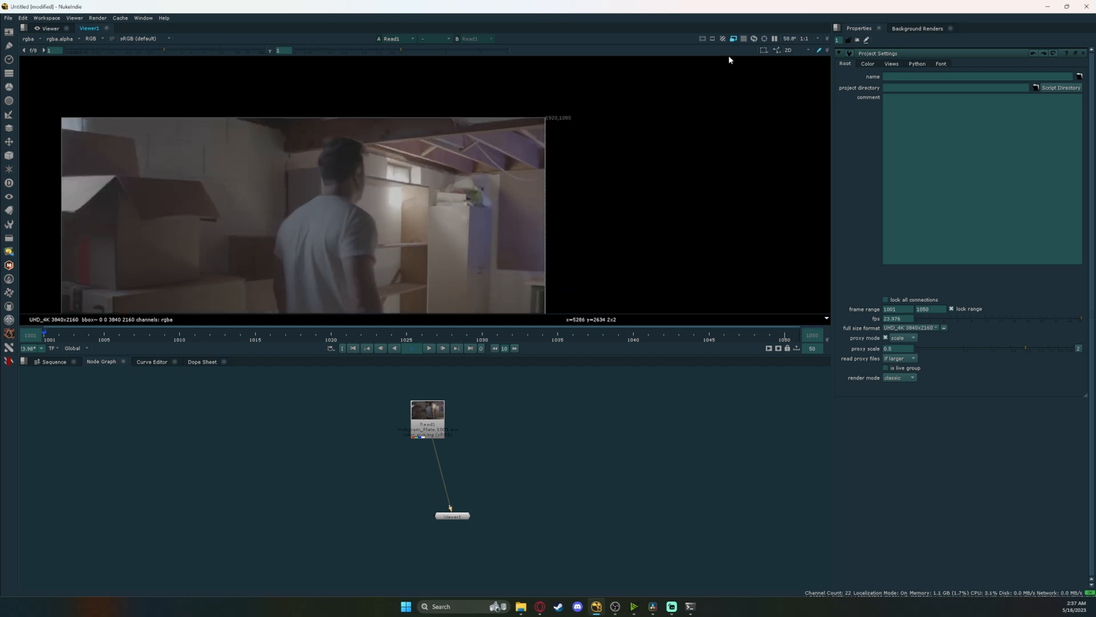
mouse_move(620, 142)
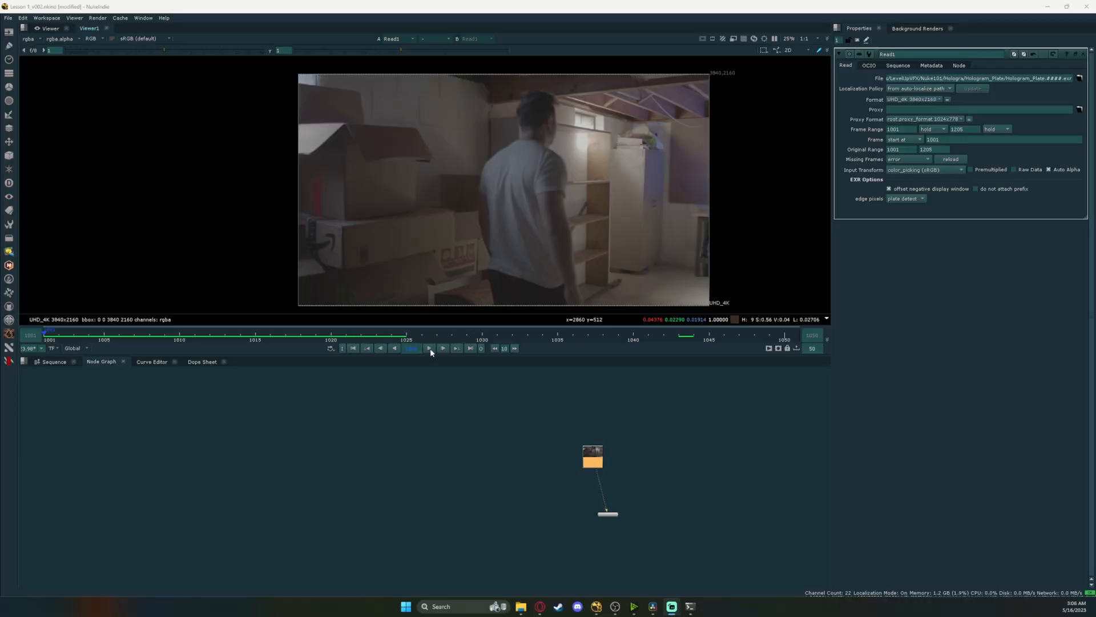
click(428, 348)
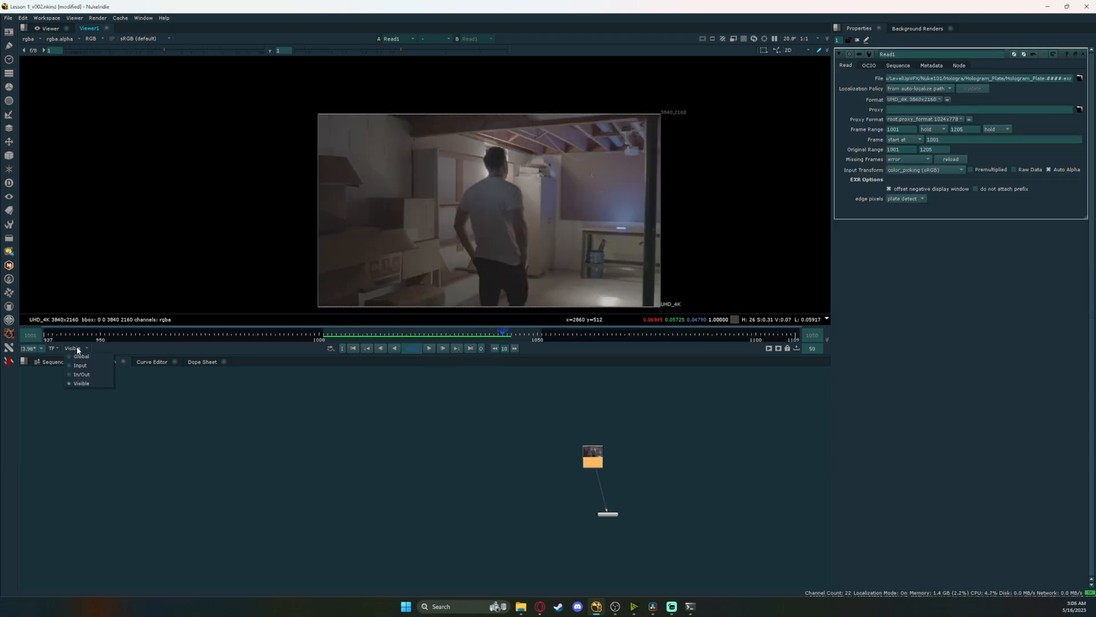
click(80, 356)
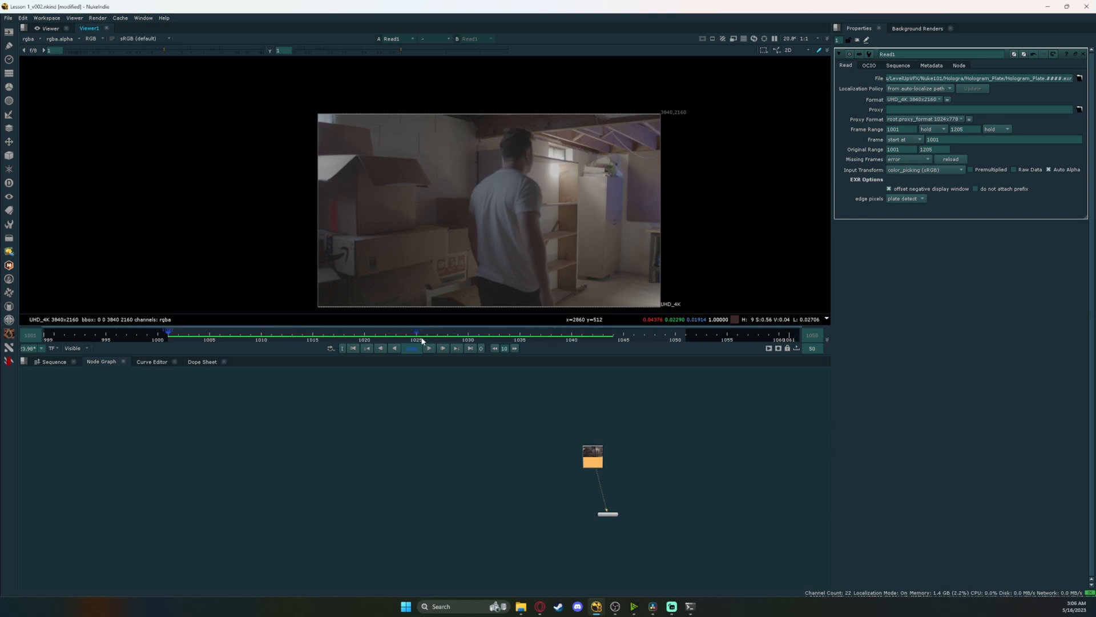
click(274, 335)
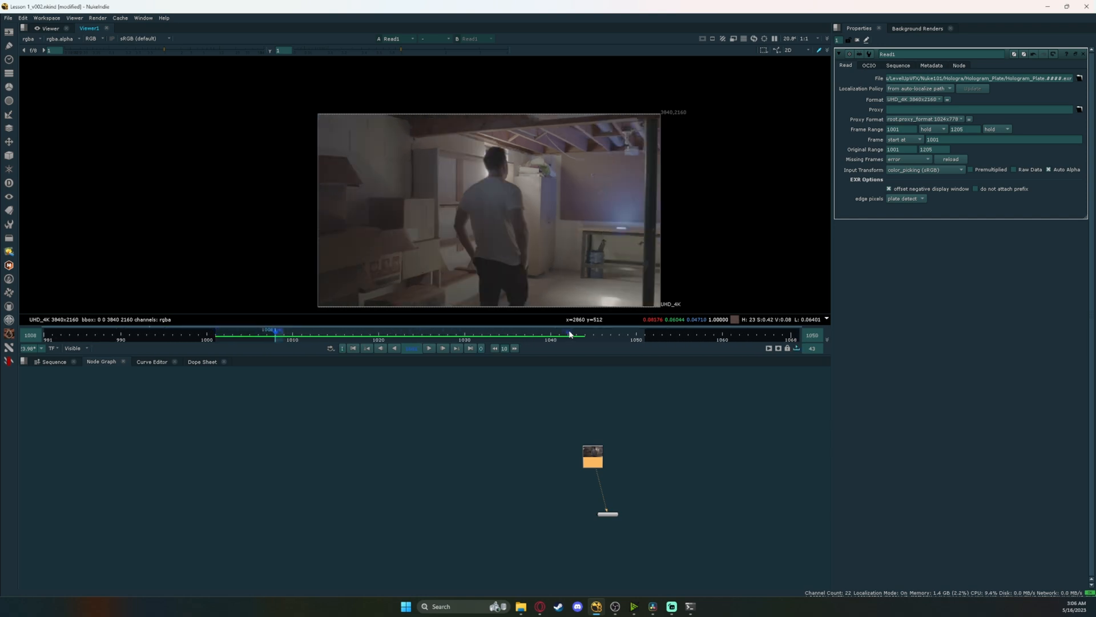
click(259, 334)
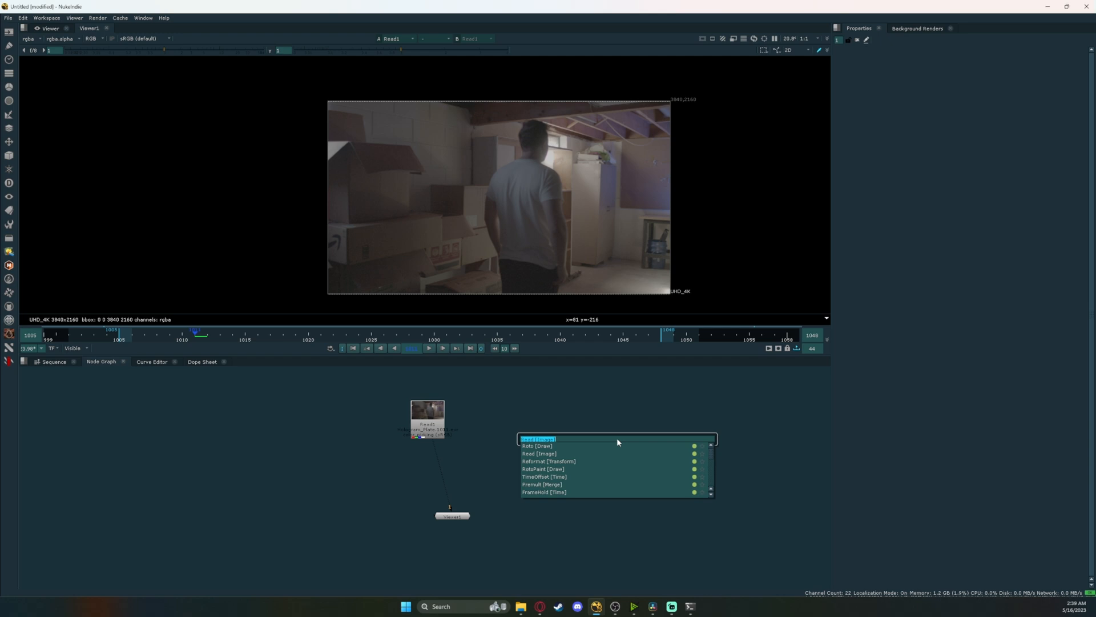
Search for 'constant' in the Tab menu to add nodes, then refit and zoom the viewer
text(constant)
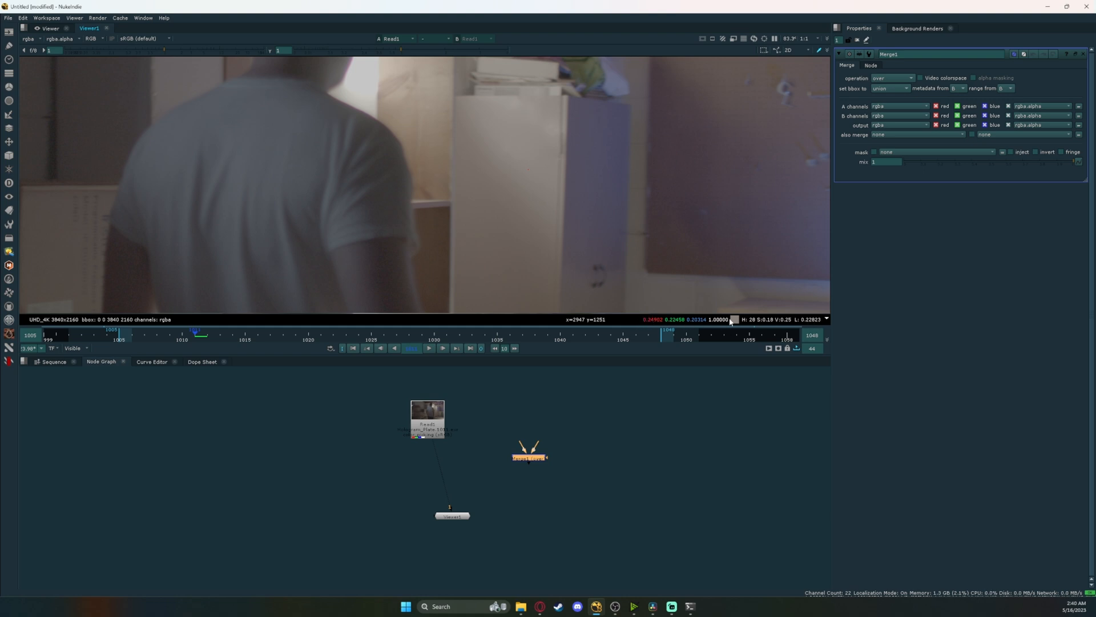
mouse_move(539, 152)
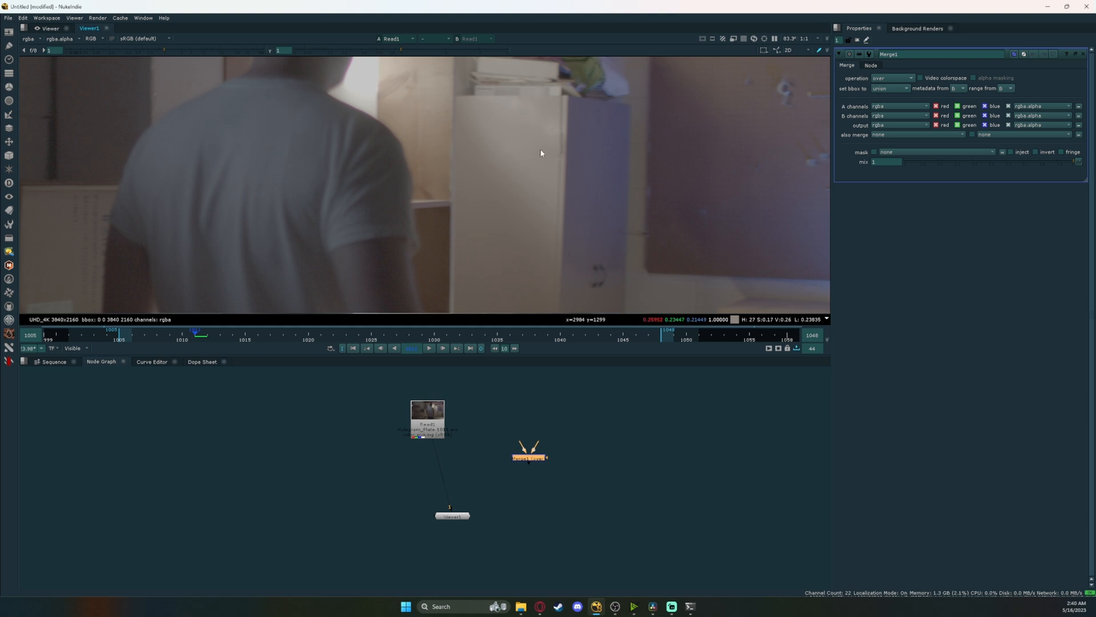
mouse_move(595, 197)
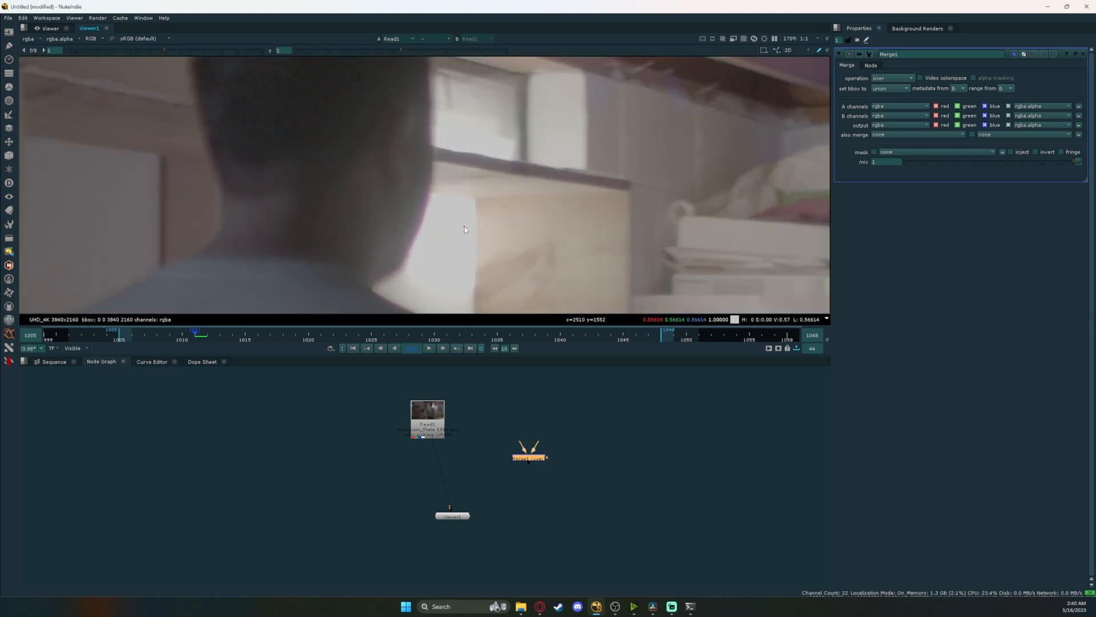
mouse_move(522, 247)
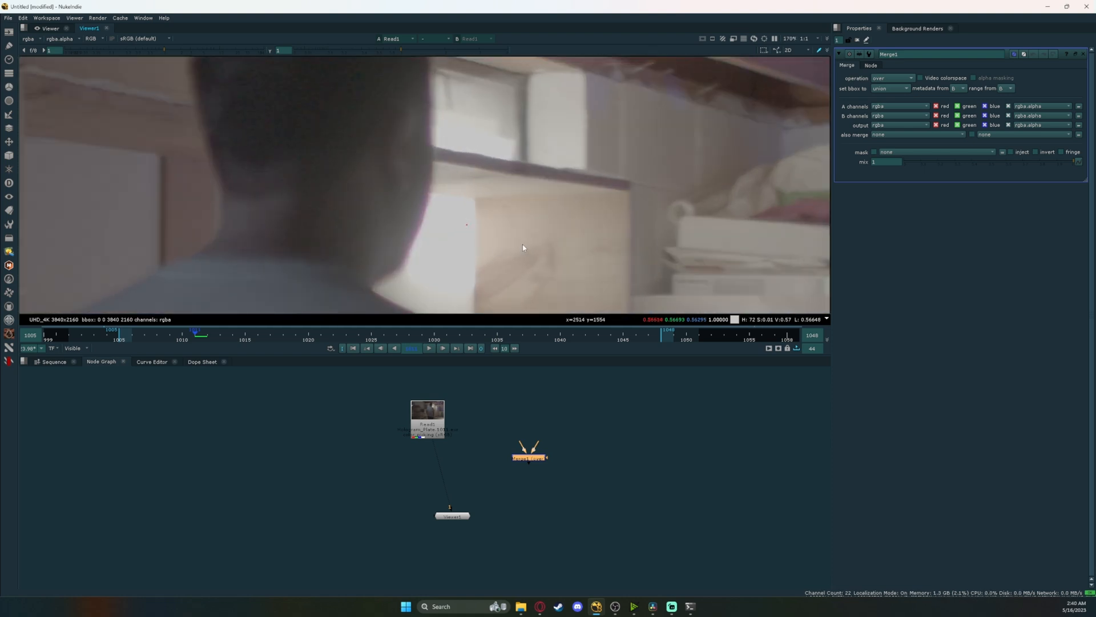
click(788, 49)
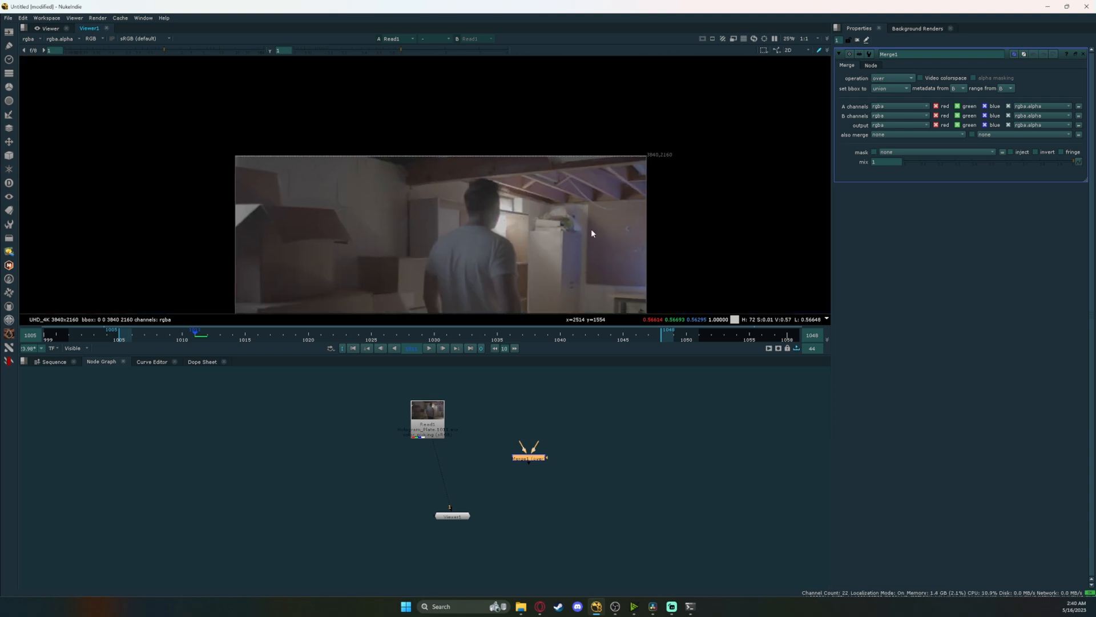
scroll(up, 3)
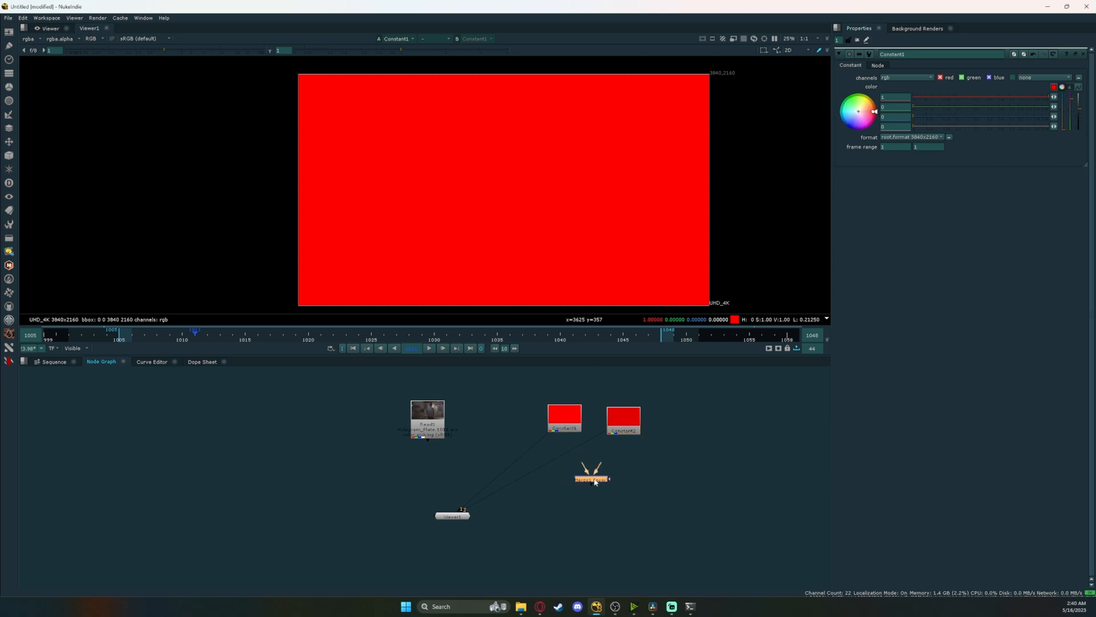
Open Merge1, view its output, and set its operation to minus
click(591, 478)
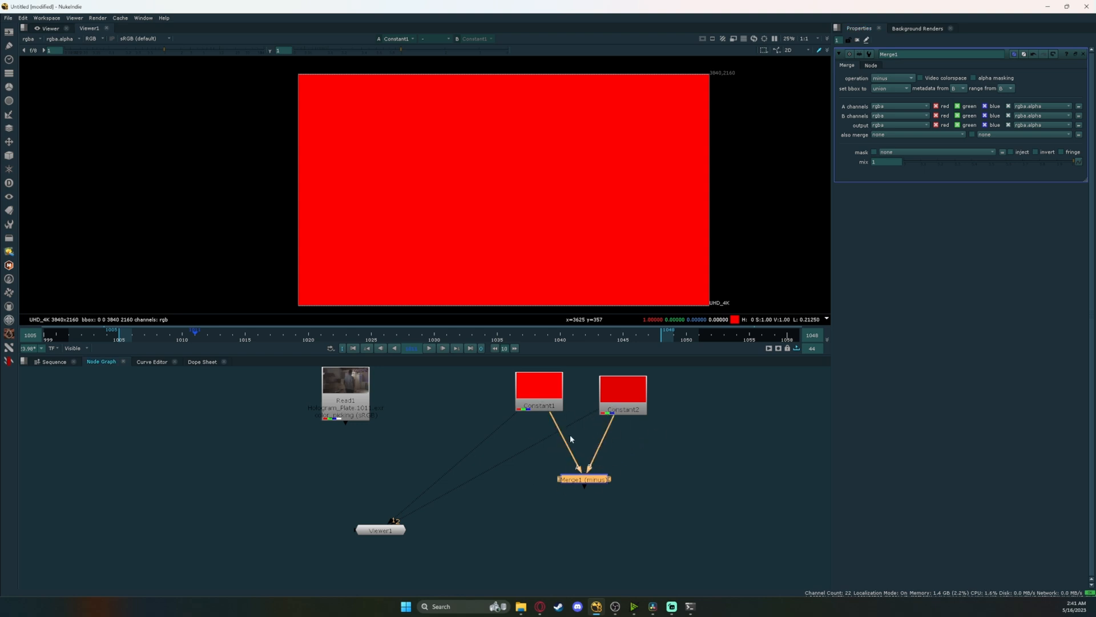
click(582, 479)
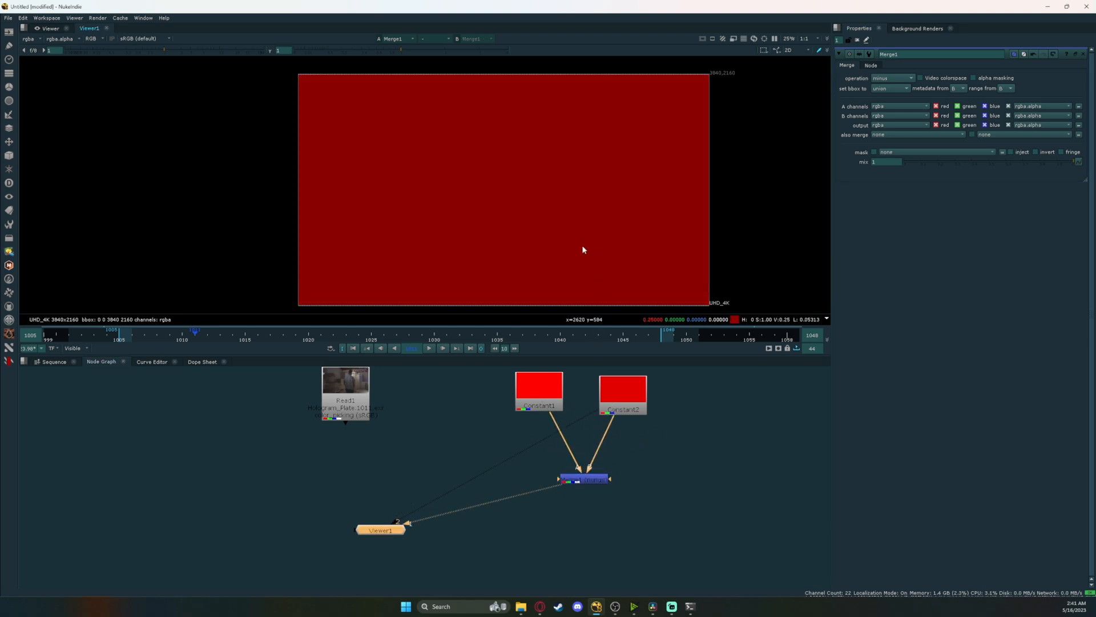
mouse_move(612, 421)
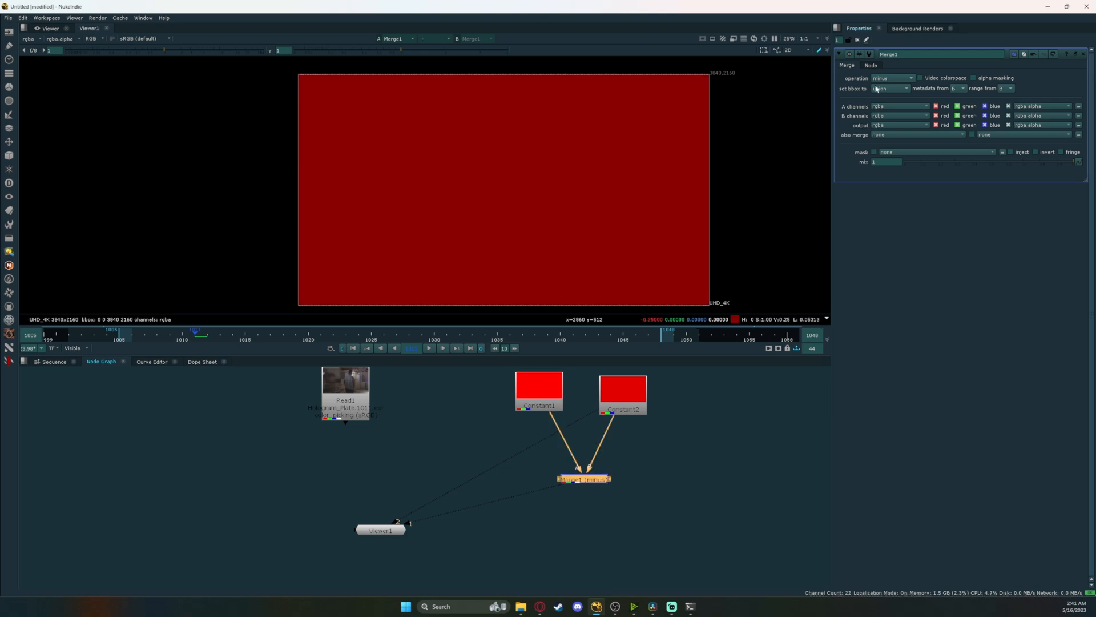
click(891, 78)
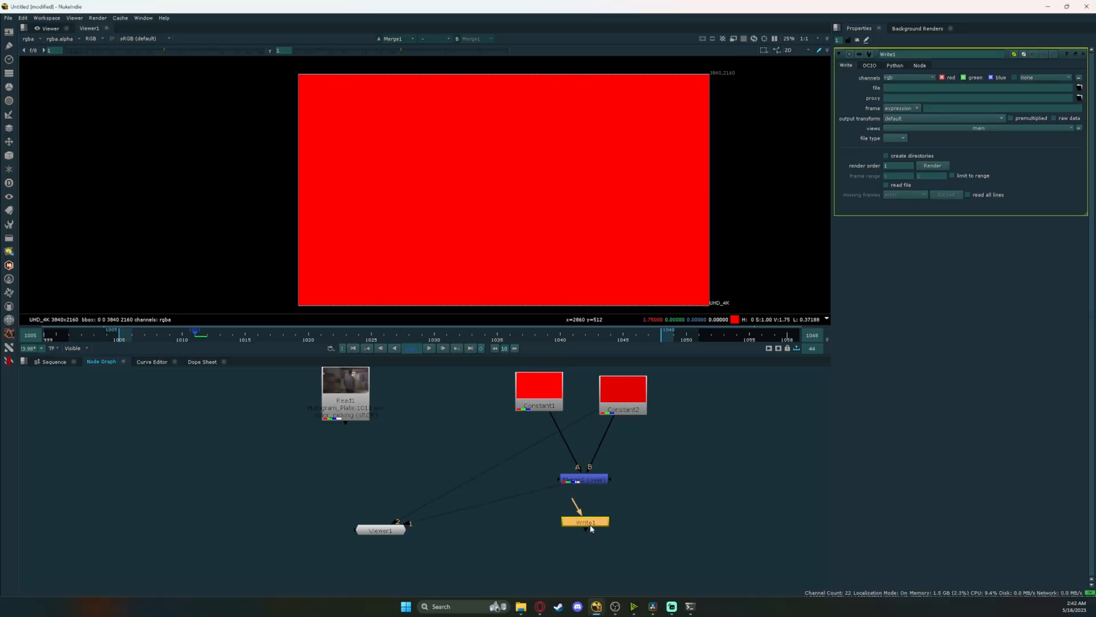
Set the Write node's output file to example.mov through the file browser
click(1078, 87)
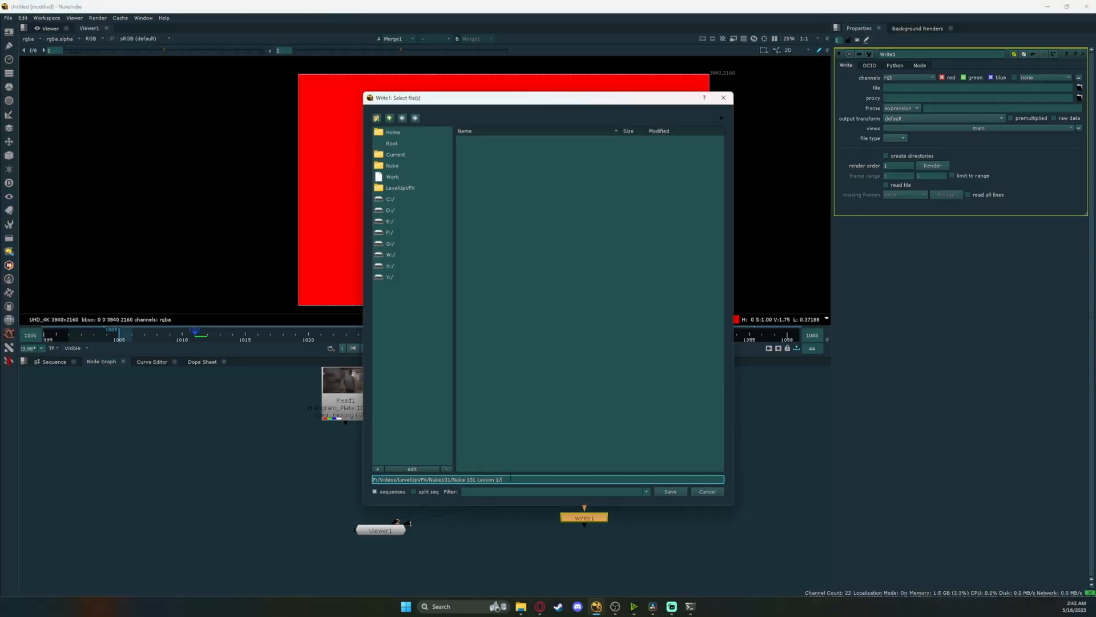
text(example.mov)
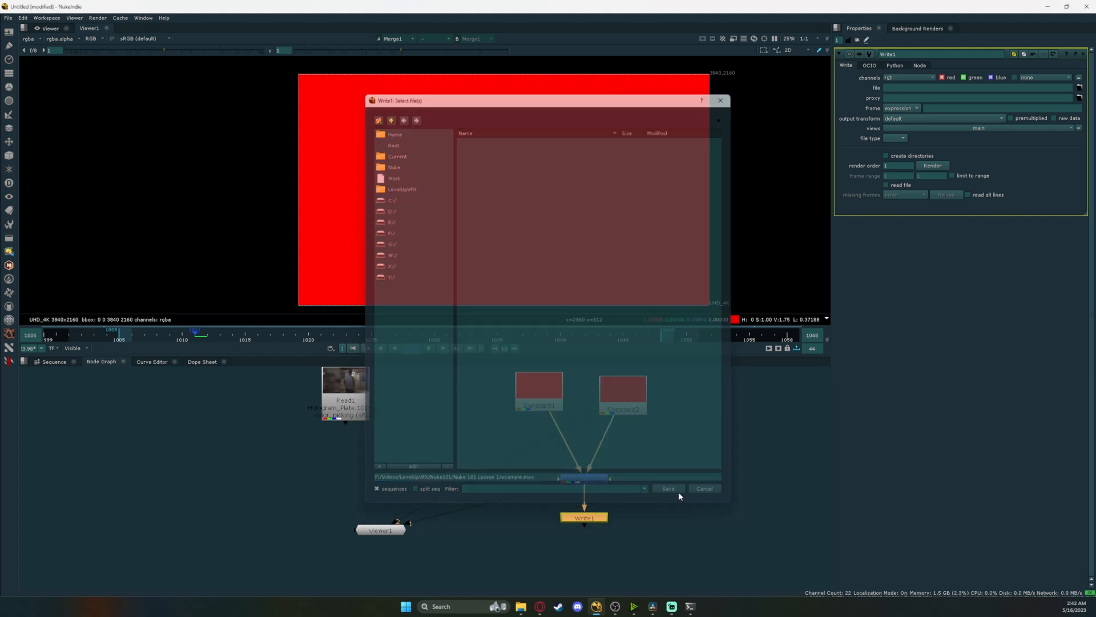
click(666, 488)
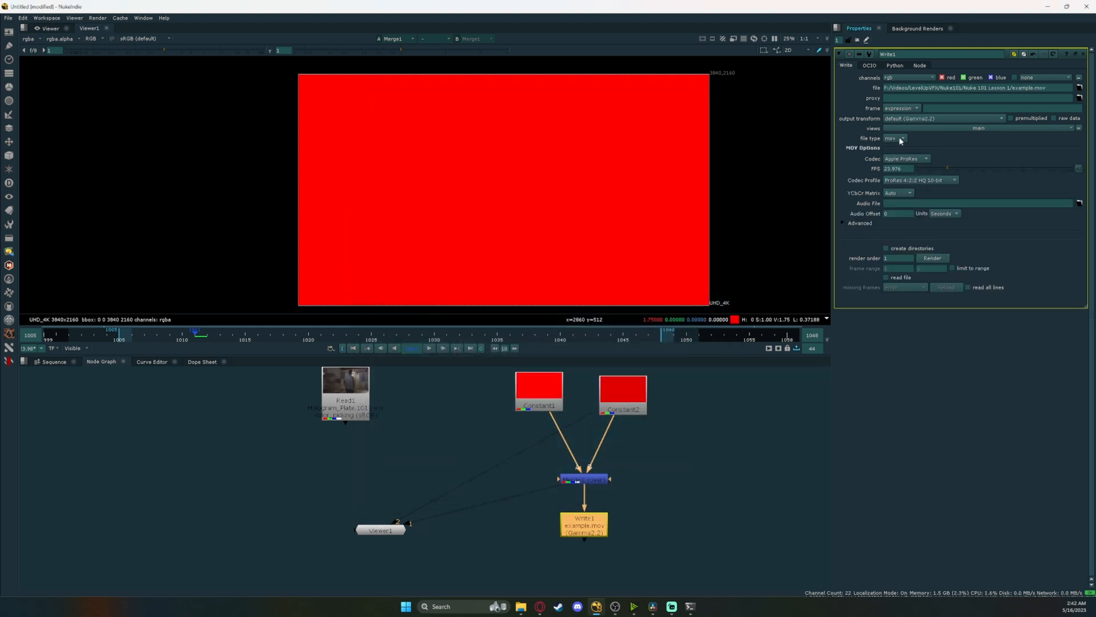
mouse_move(909, 159)
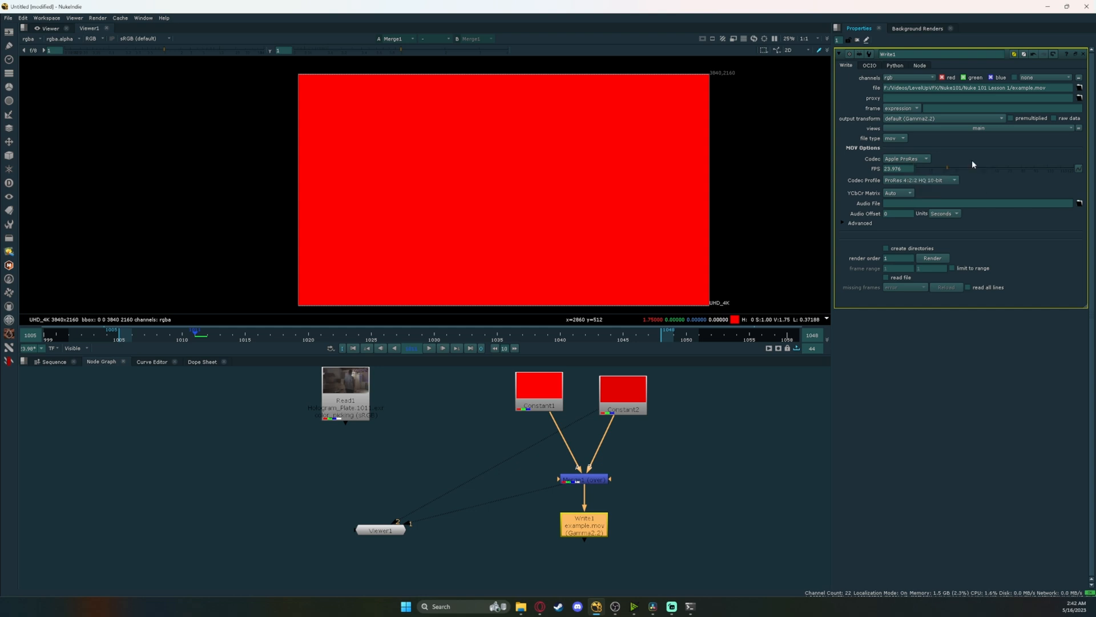
mouse_move(925, 124)
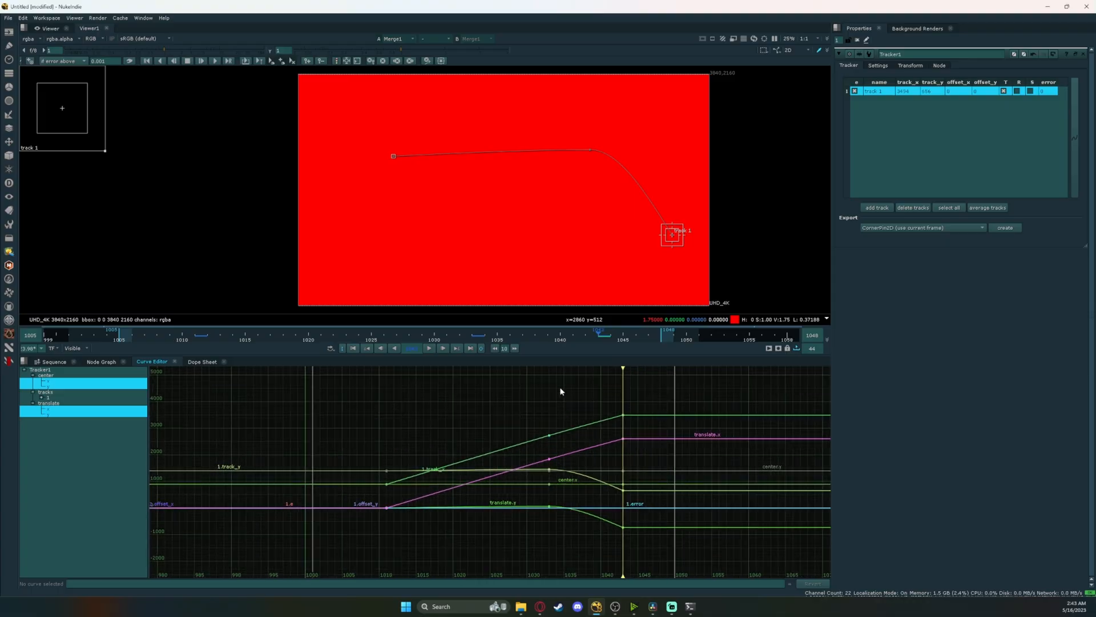
Select Tracker1's track_x curve, raise its last keyframe, and switch to the Sequence workspace
click(622, 416)
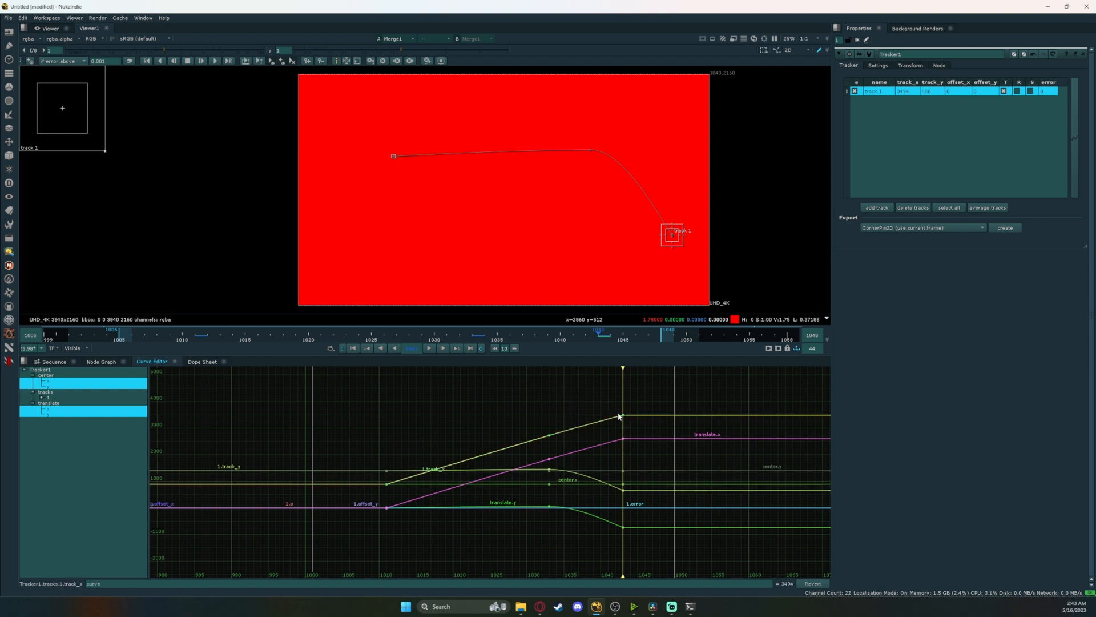
mouse_move(617, 417)
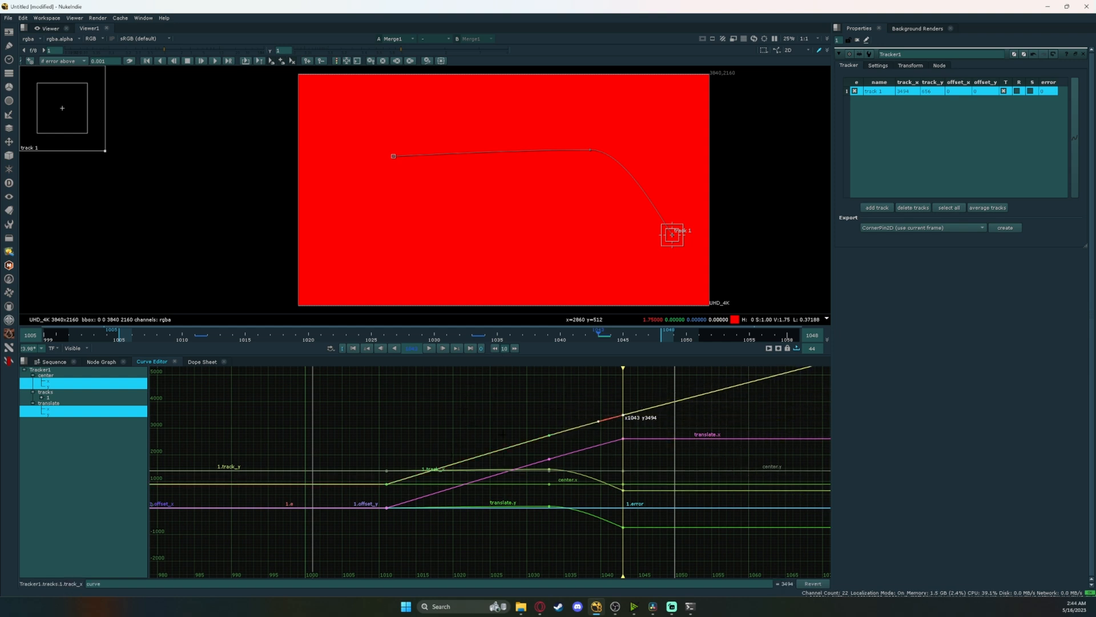
click(202, 361)
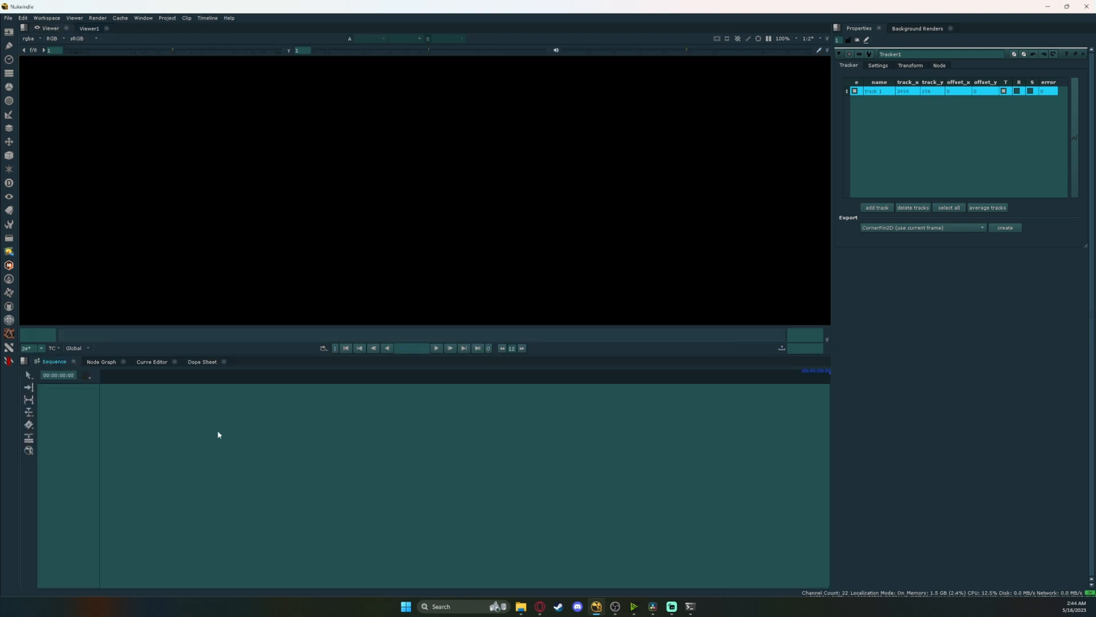
click(8, 17)
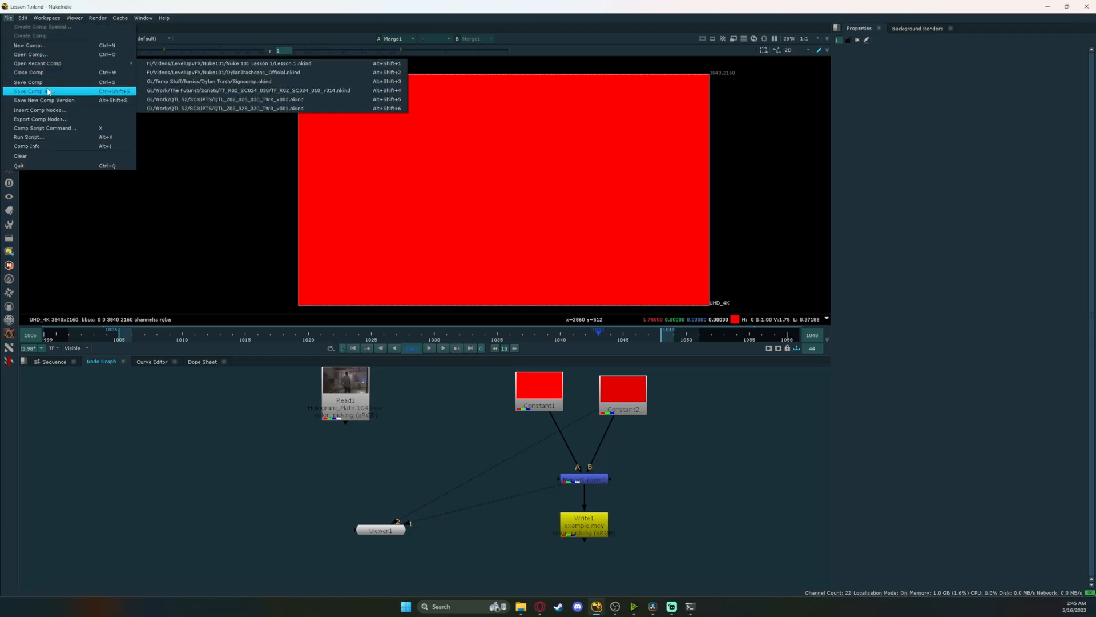
Save the script with Save Comp As under the name Lesson 1_v002.nknd
click(29, 91)
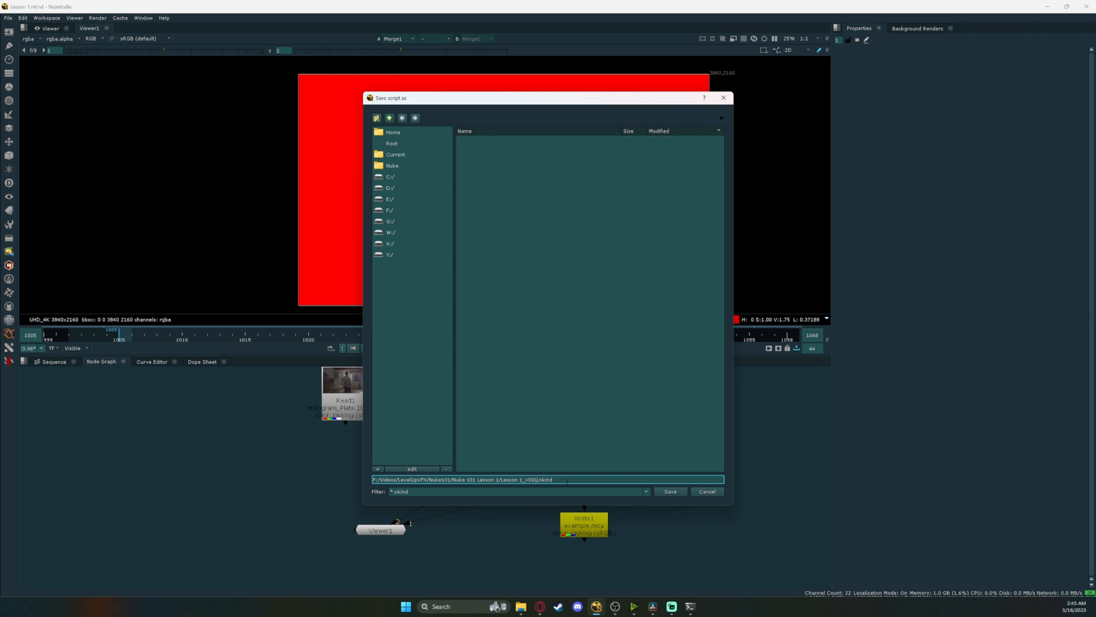
click(669, 491)
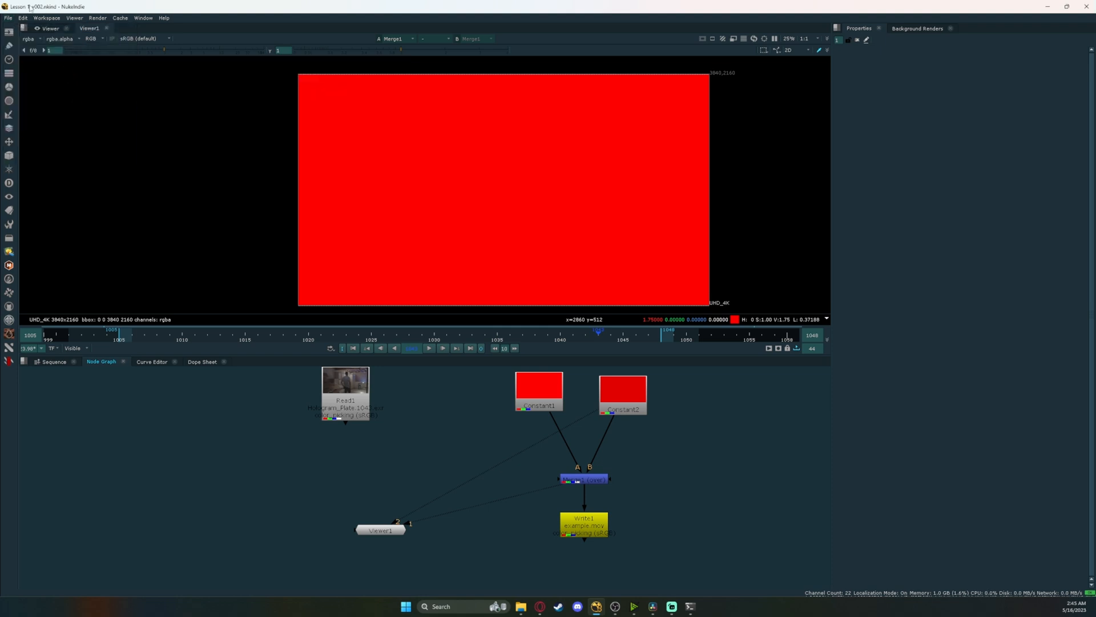
mouse_move(585, 458)
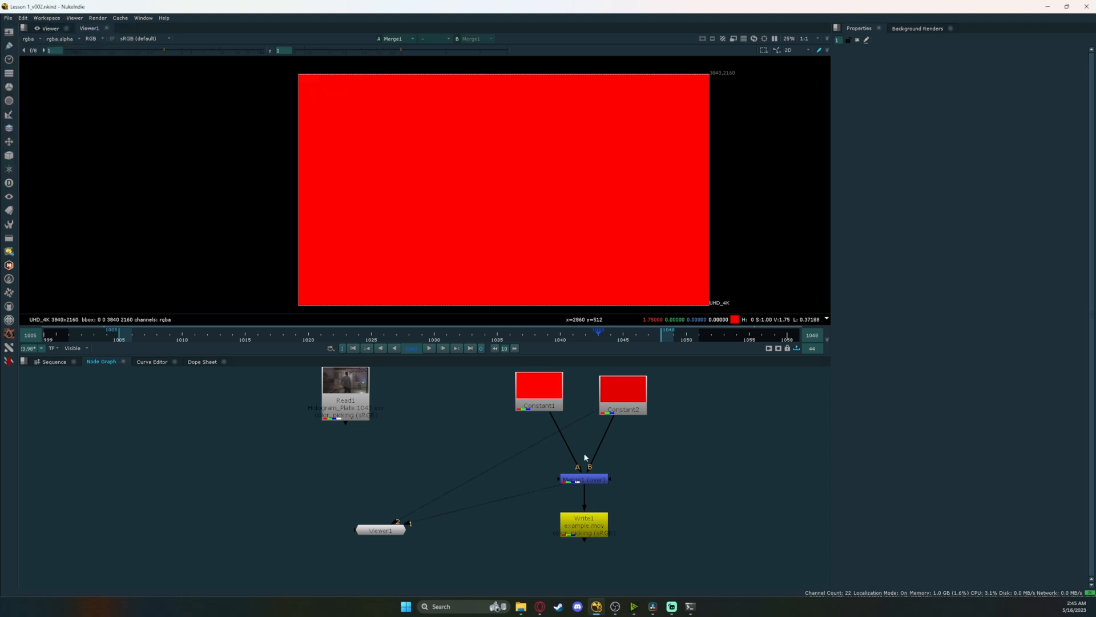
mouse_move(673, 473)
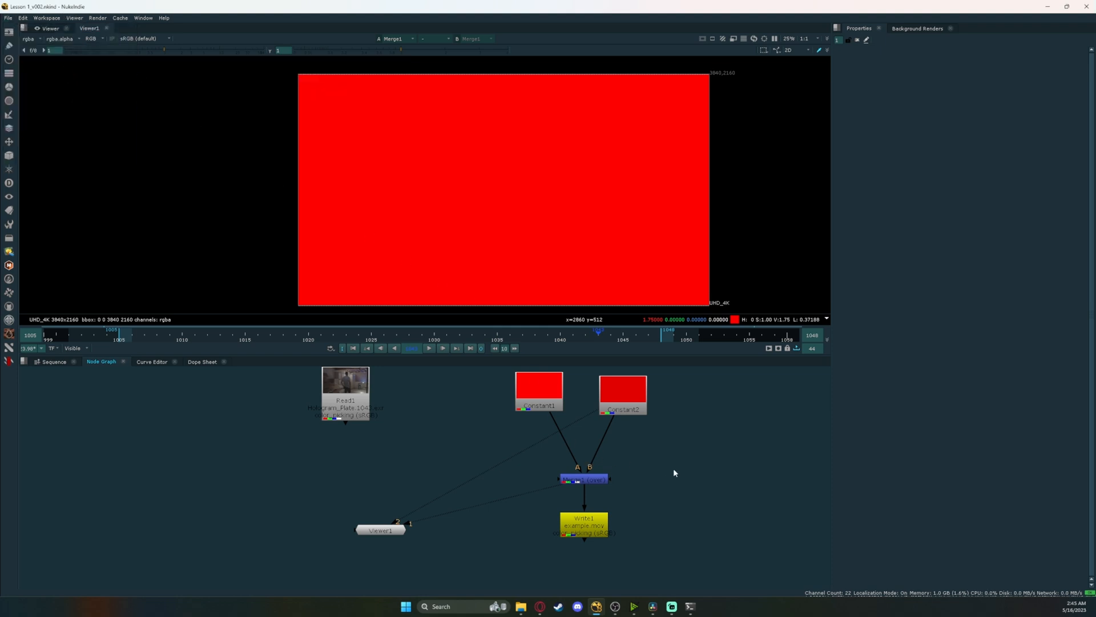